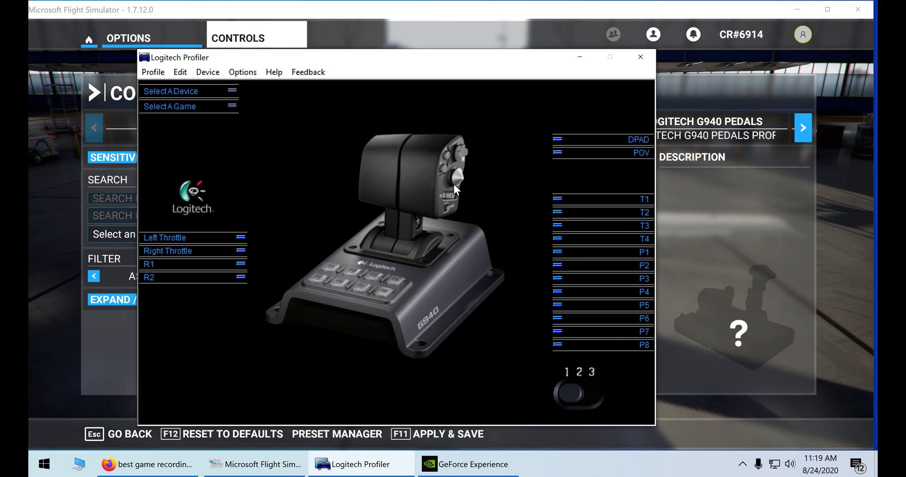
mouse_move(430, 223)
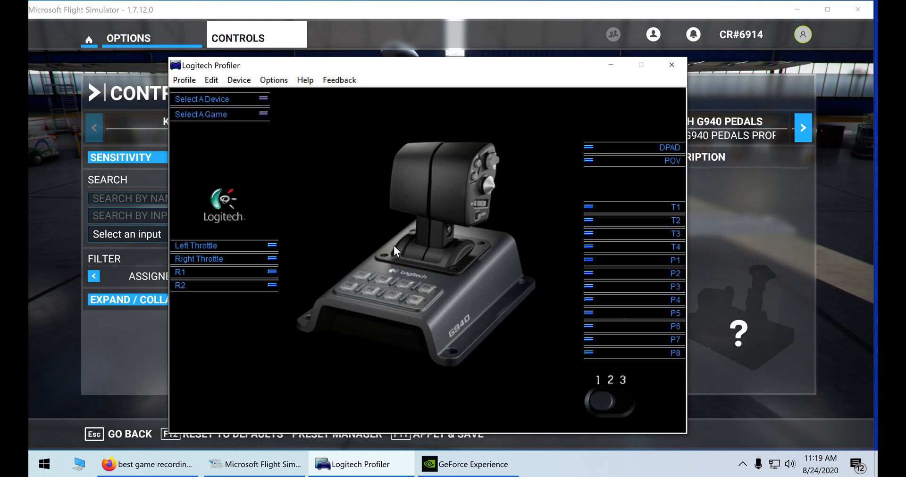
mouse_move(276, 149)
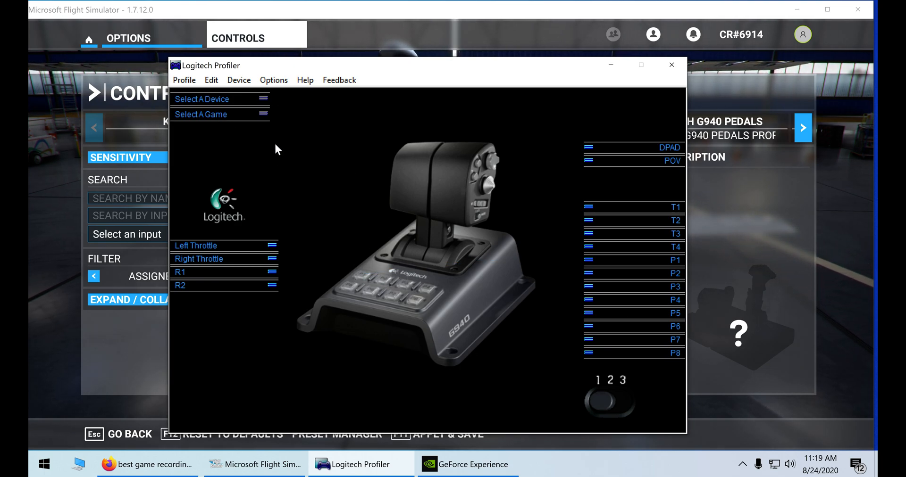
mouse_move(316, 169)
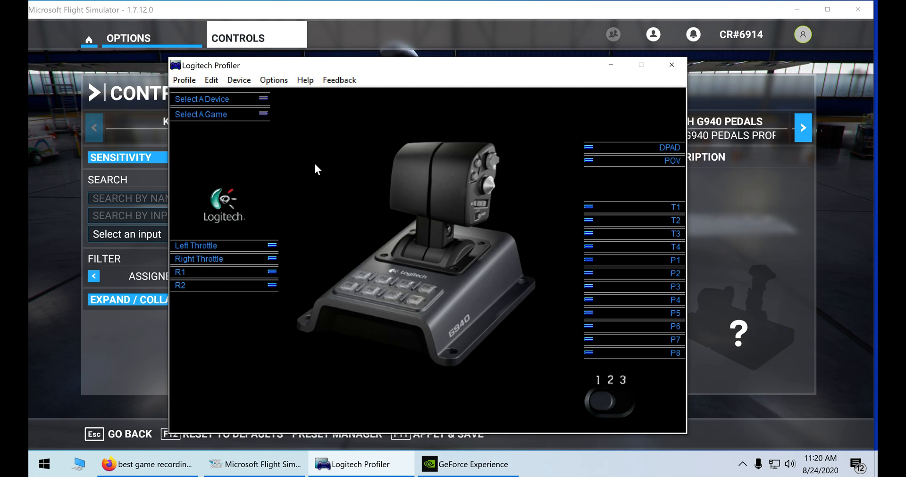
mouse_move(208, 125)
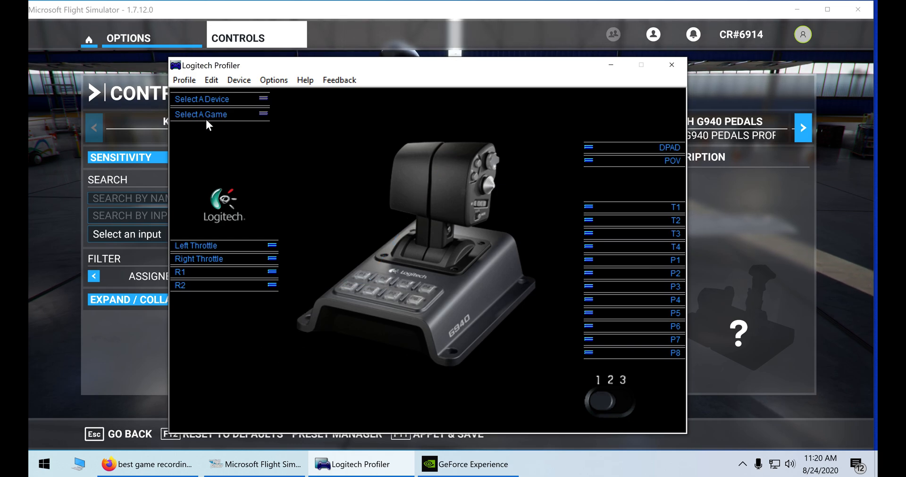
mouse_move(263, 99)
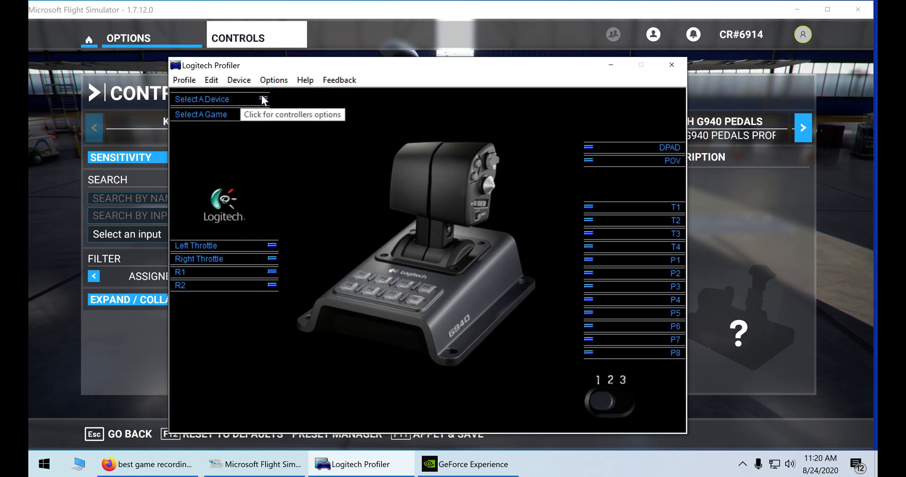
click(219, 99)
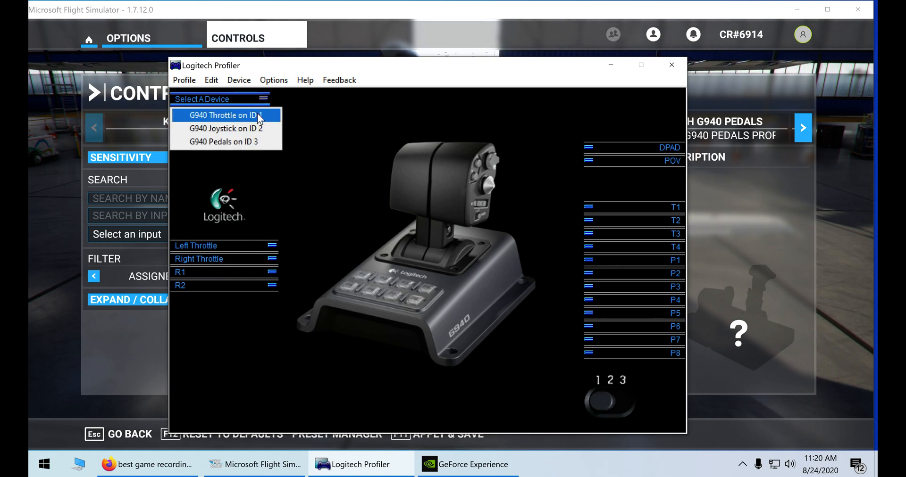
click(224, 128)
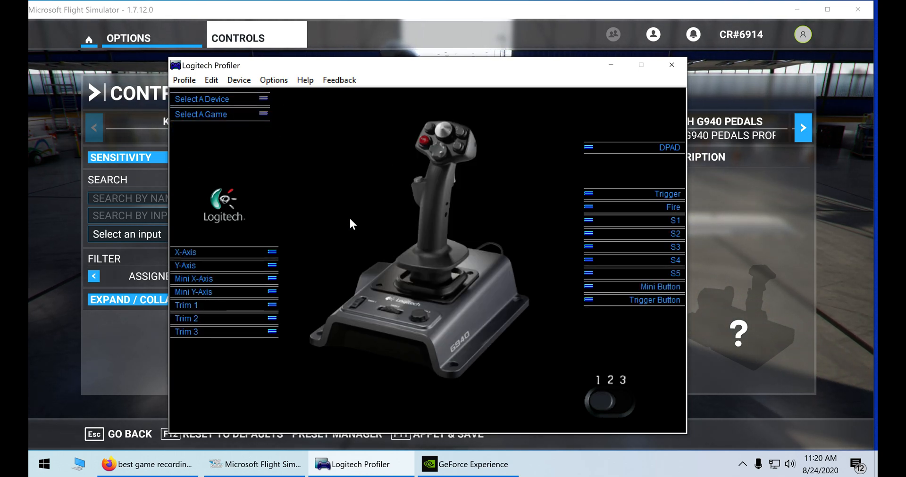
mouse_move(552, 217)
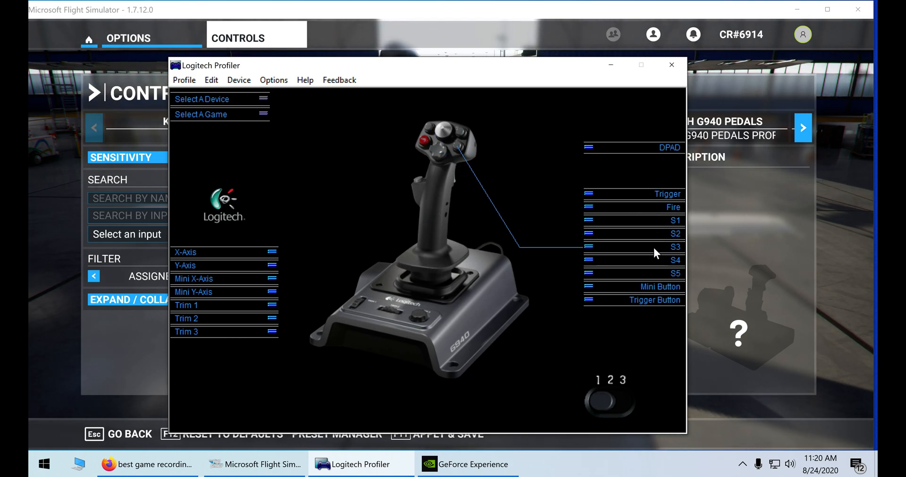
mouse_move(670, 236)
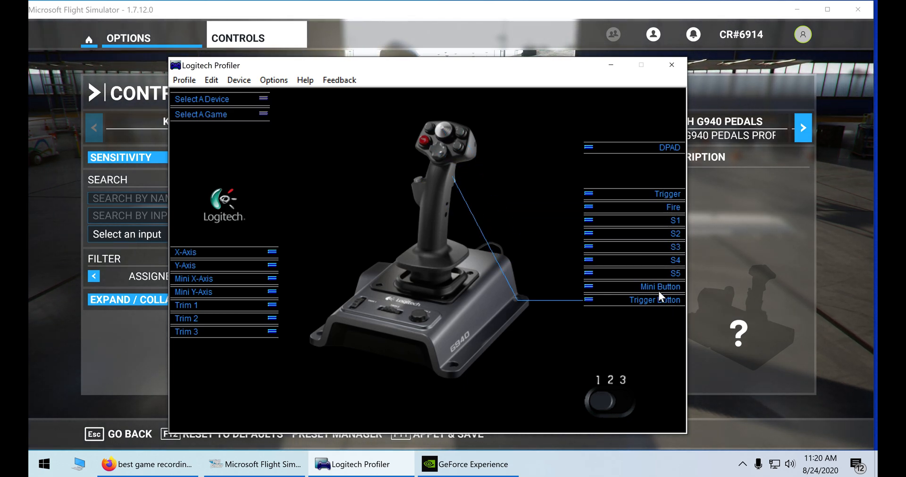
mouse_move(673, 207)
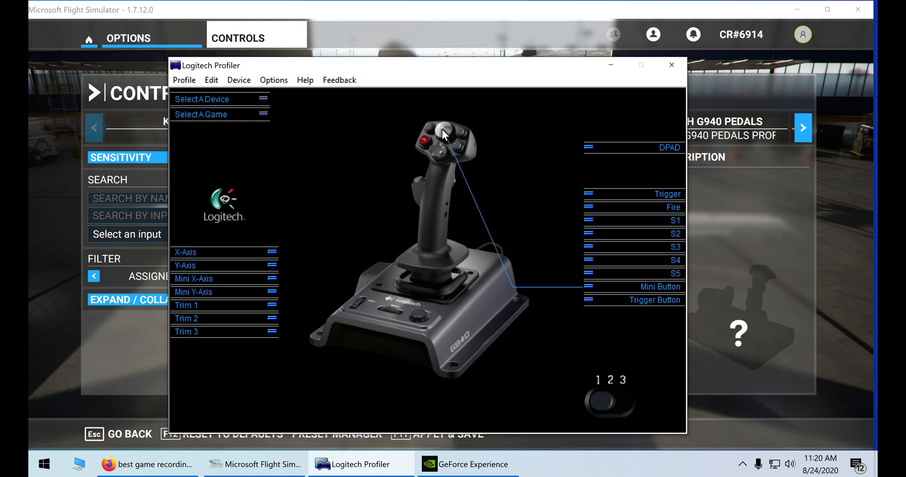
mouse_move(445, 133)
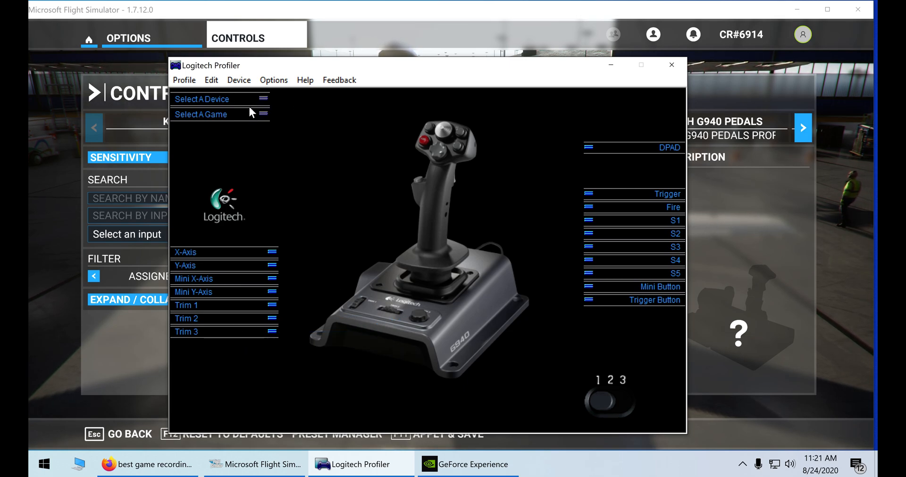
Switch Logitech Profiler's selected device to the G940 Throttle
click(201, 99)
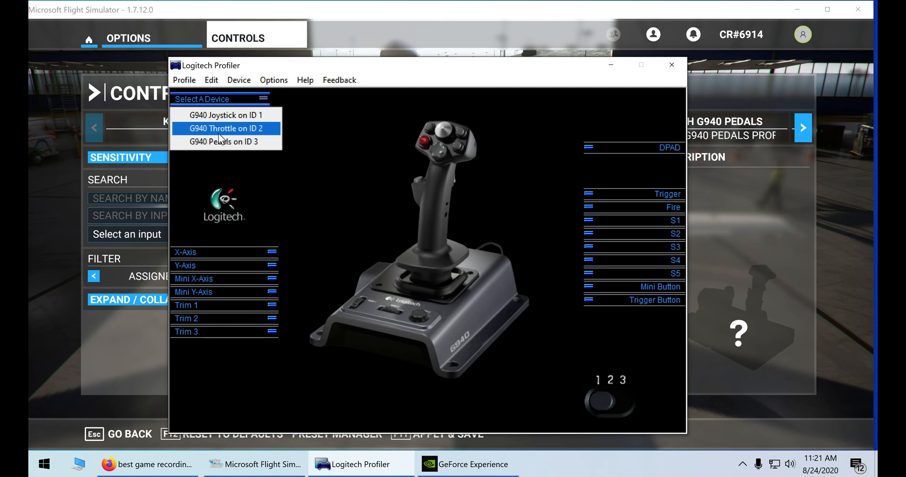
click(225, 129)
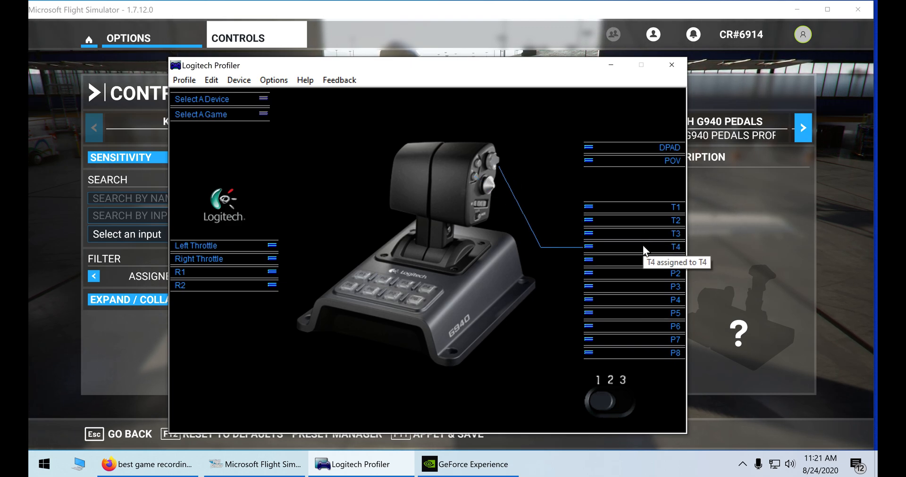
mouse_move(605, 267)
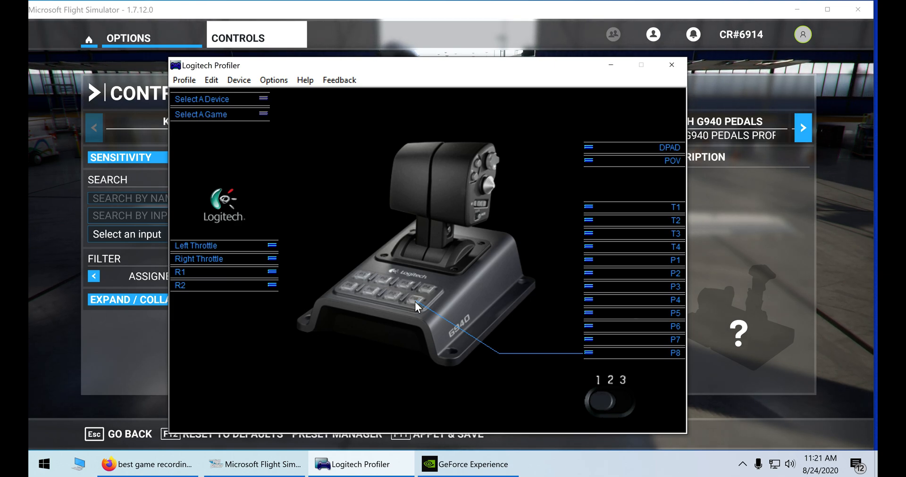
mouse_move(260, 261)
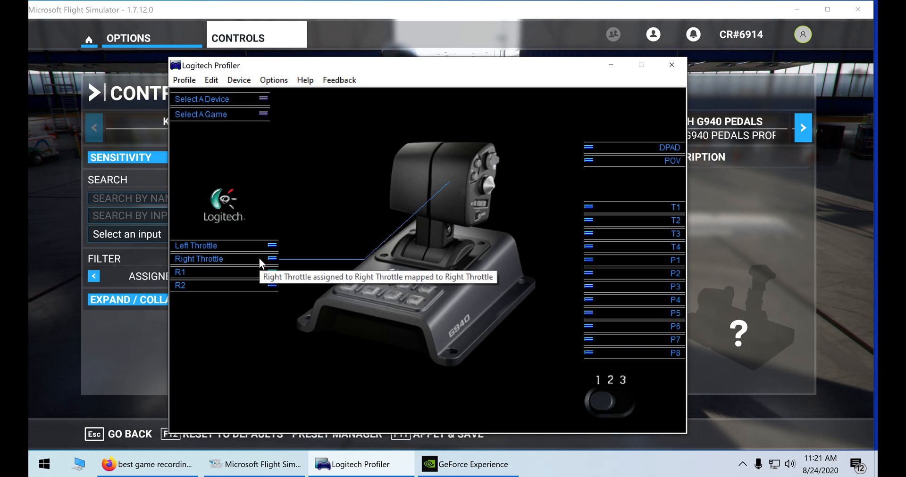
mouse_move(249, 275)
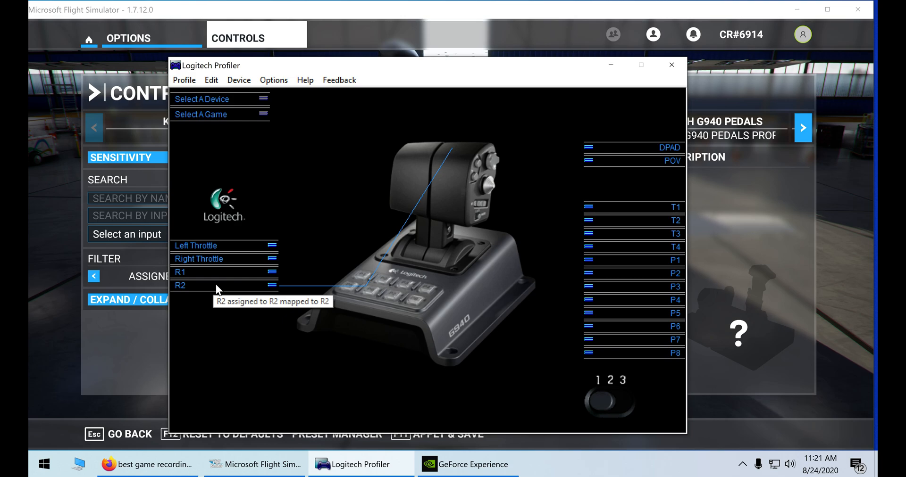
mouse_move(231, 286)
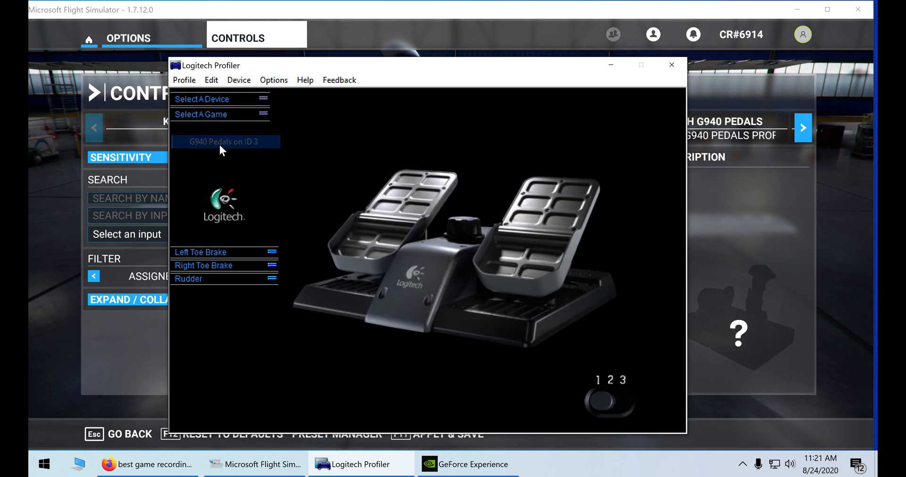
mouse_move(273, 252)
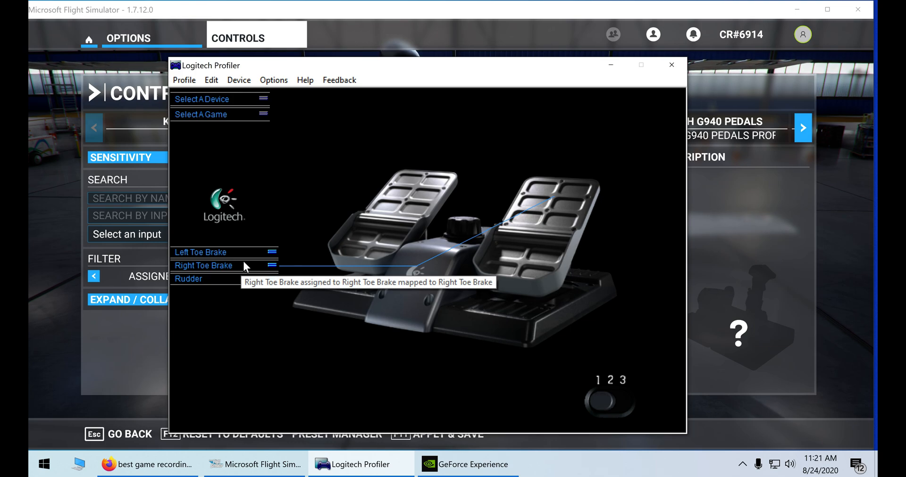
mouse_move(243, 282)
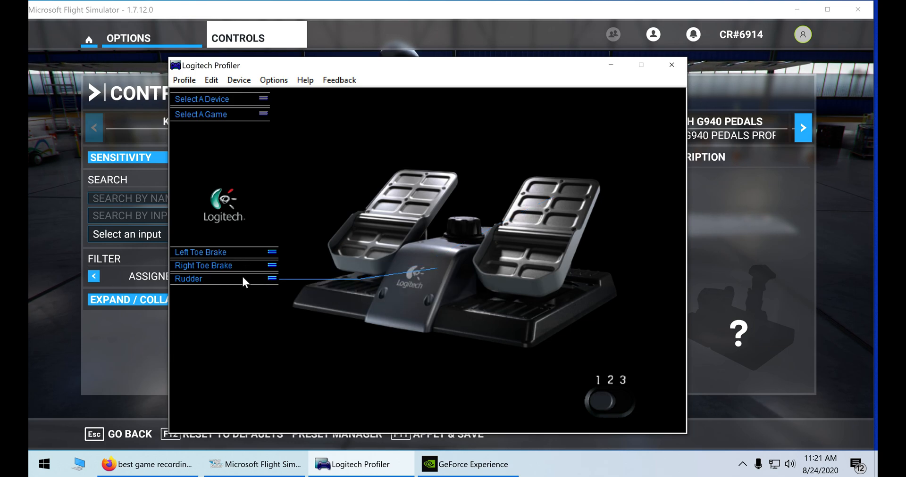
mouse_move(202, 95)
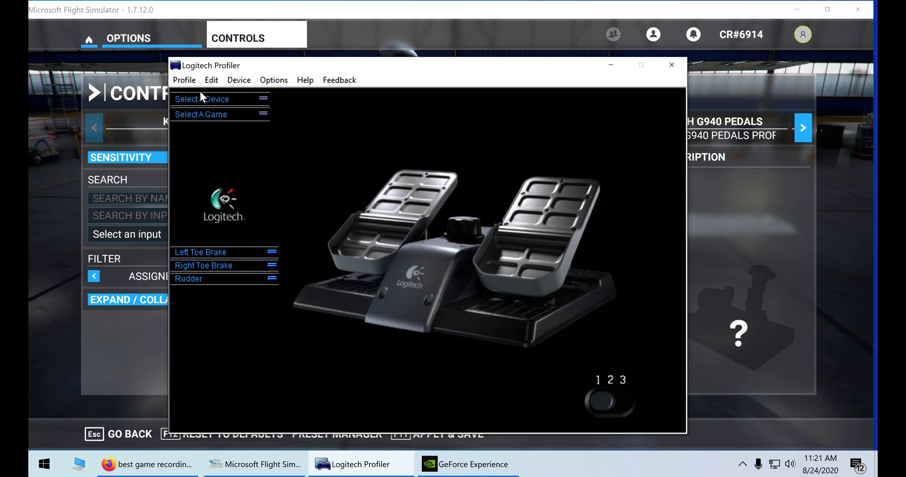
click(201, 114)
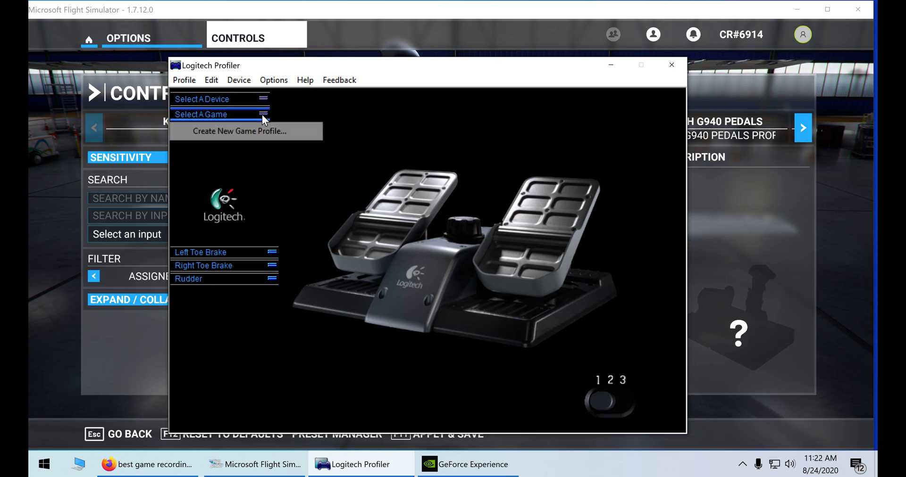
click(244, 131)
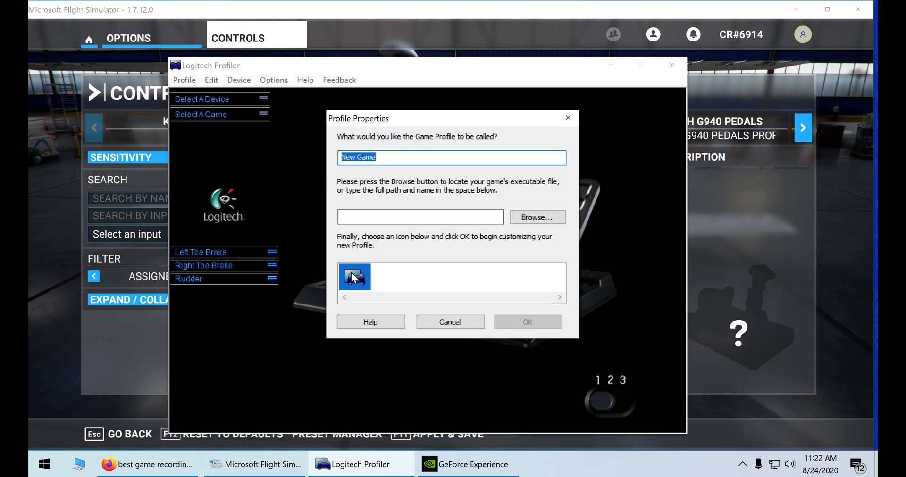
click(535, 217)
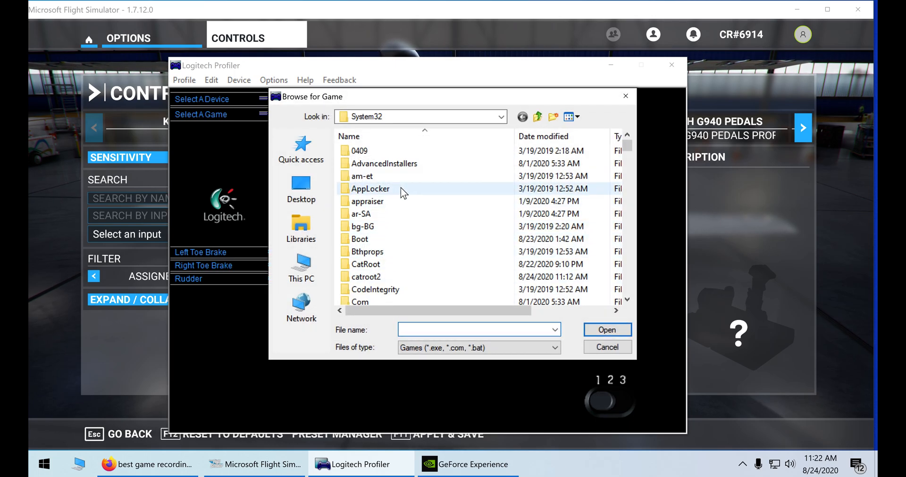
click(607, 347)
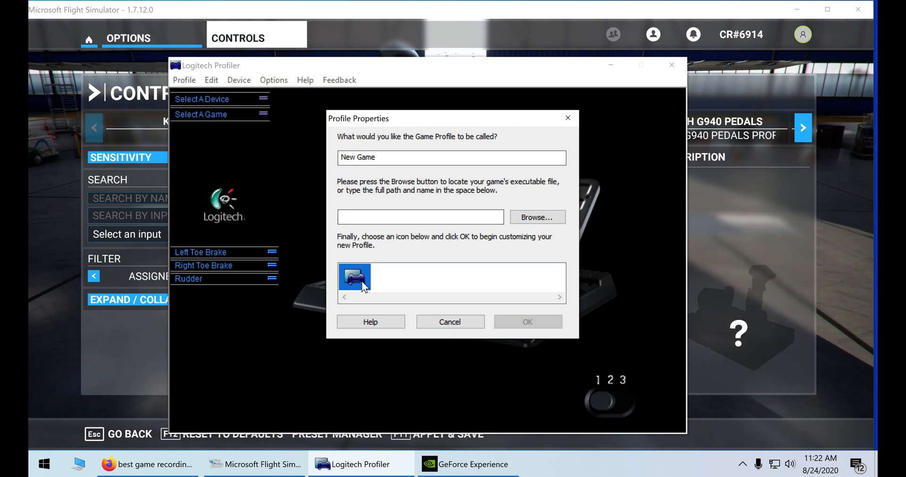
mouse_move(466, 286)
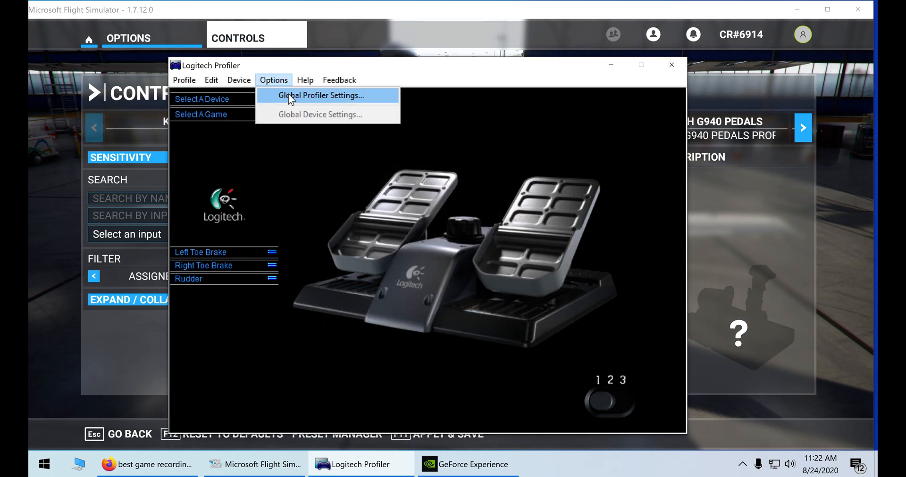
click(319, 95)
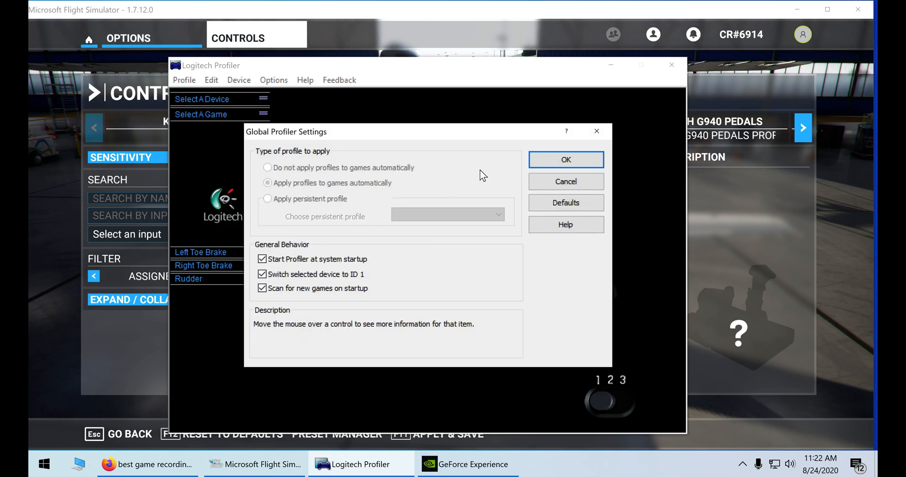
click(564, 159)
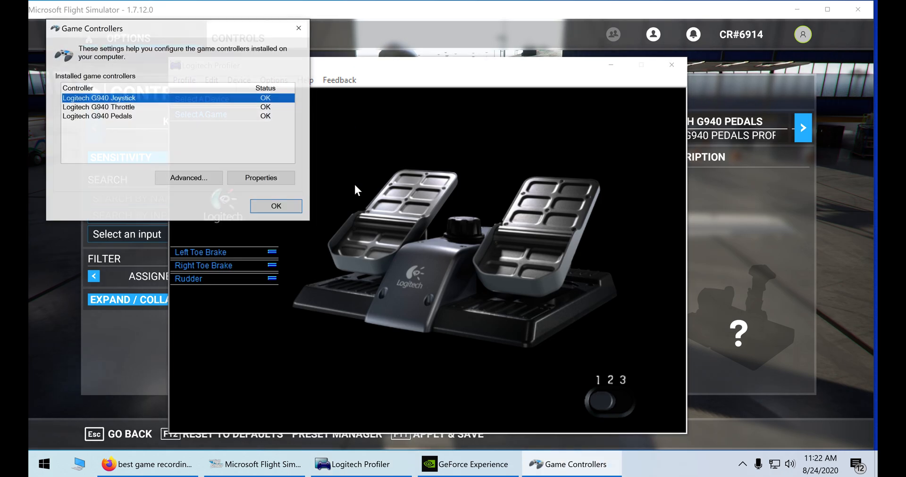
click(260, 177)
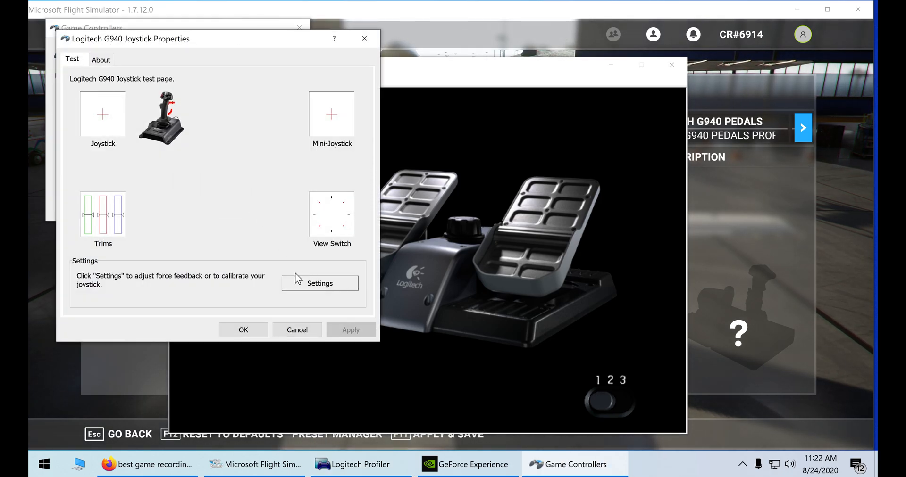
click(319, 283)
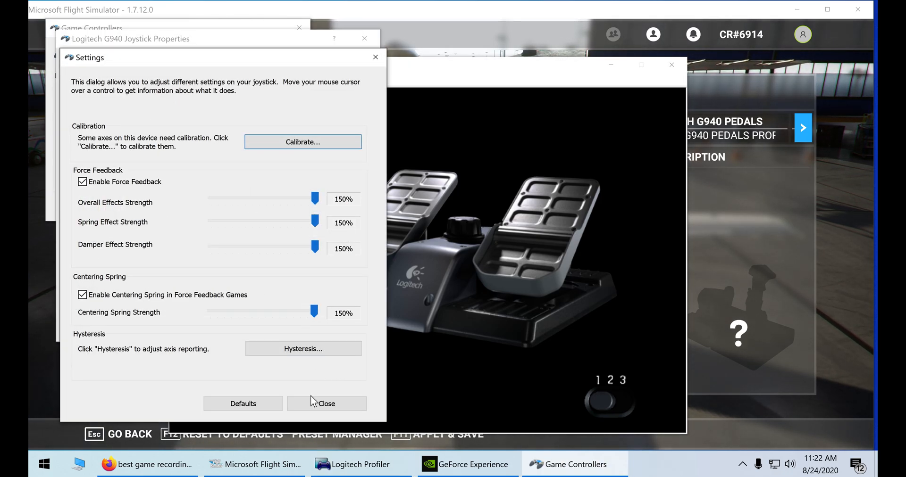
click(327, 403)
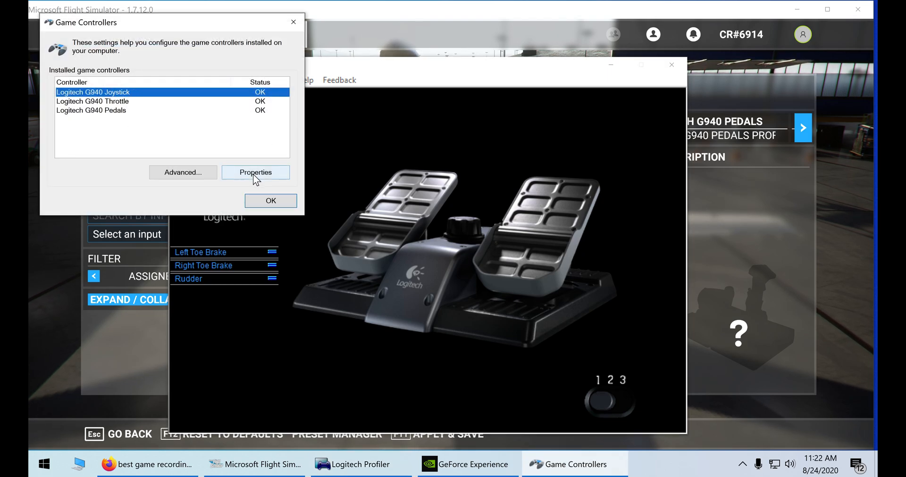
click(255, 172)
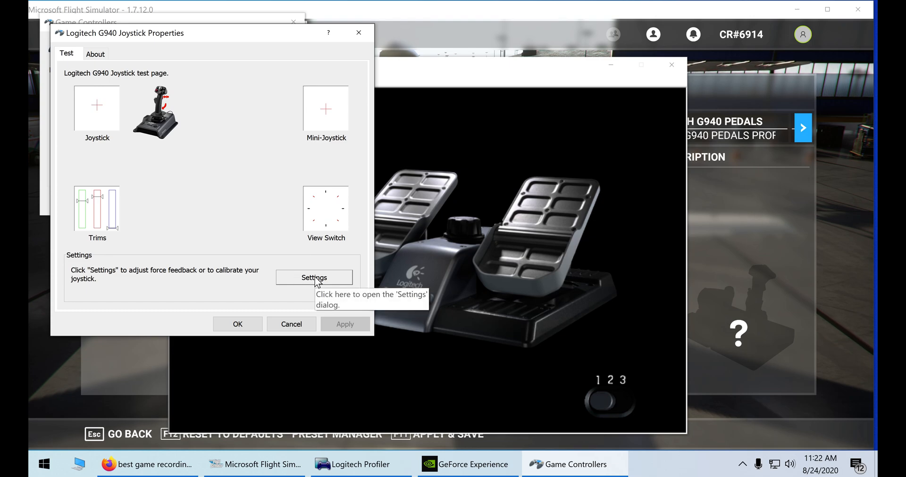
click(314, 277)
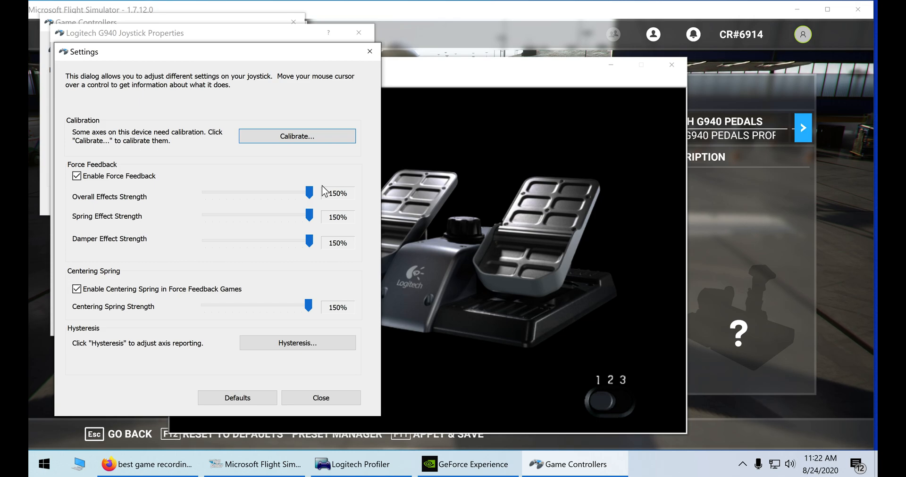
mouse_move(311, 259)
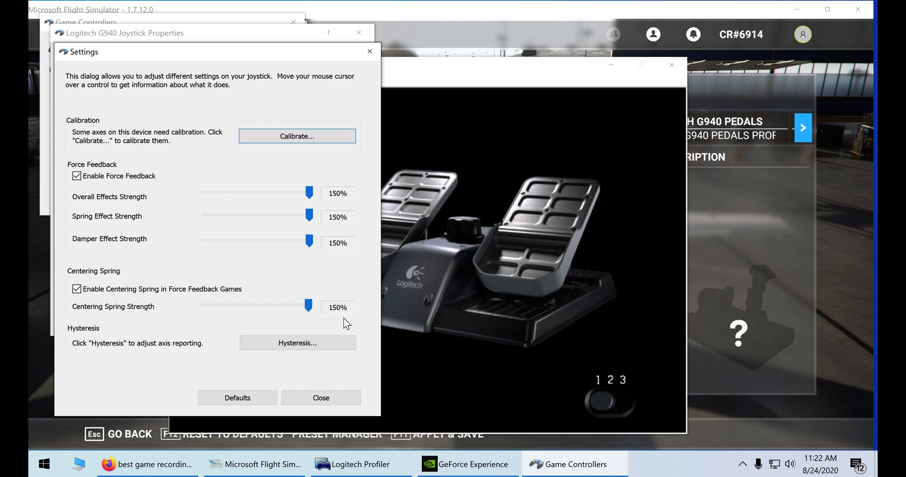
mouse_move(342, 325)
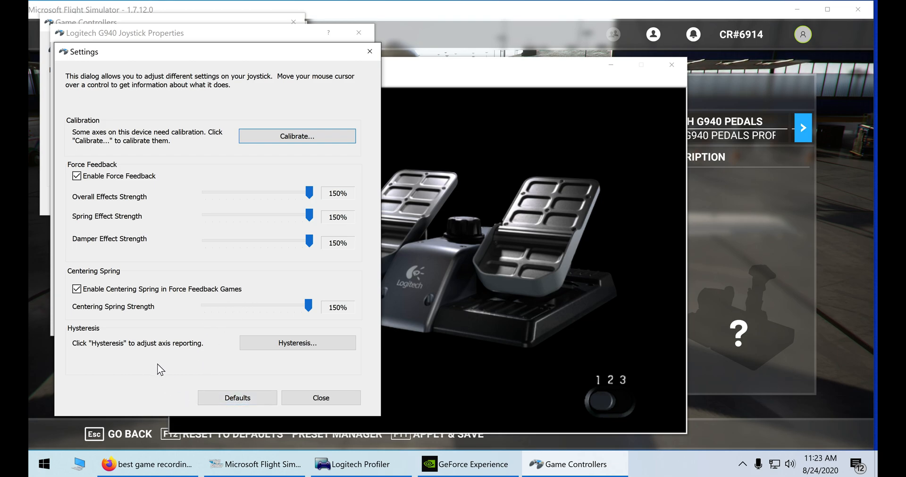
mouse_move(297, 343)
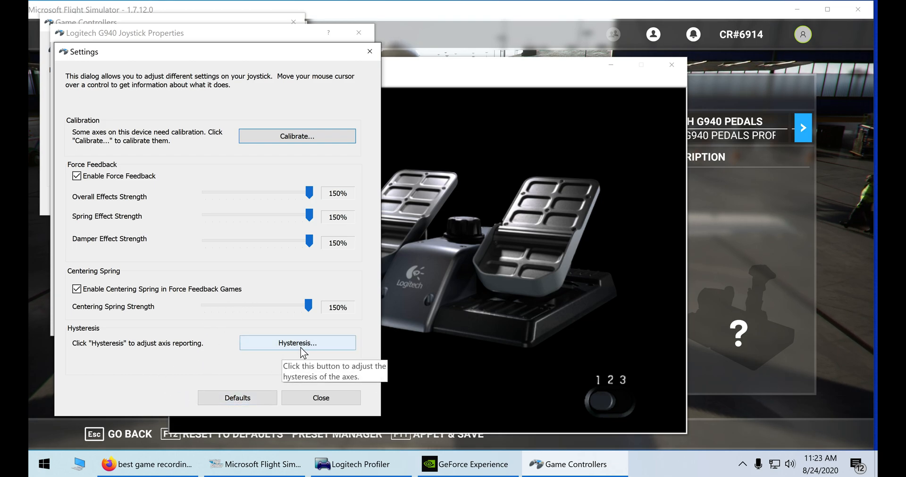
click(320, 397)
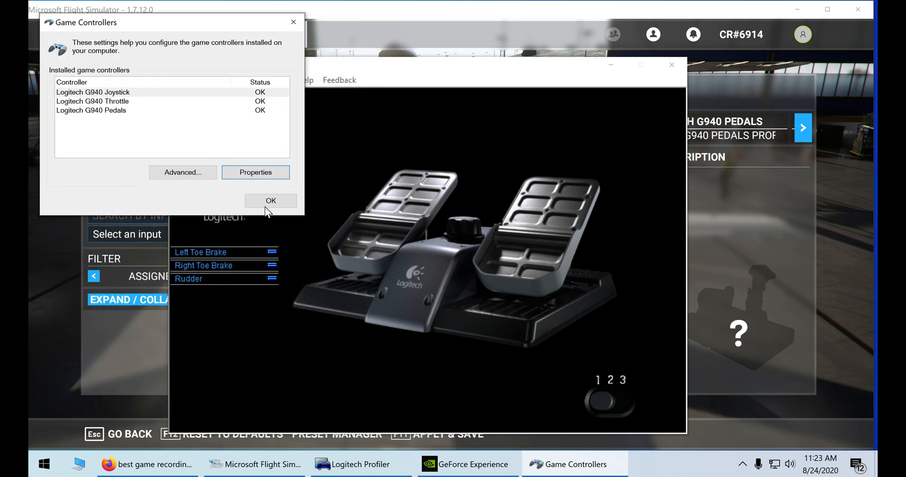
Close Game Controllers and select the LOGITECH G940 JOYSTICK profile after browsing pedals and throttle
click(270, 200)
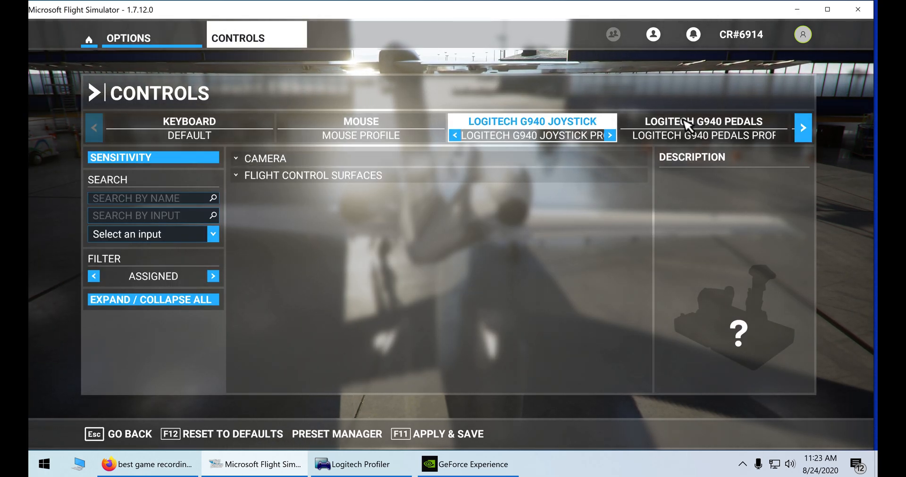
click(702, 121)
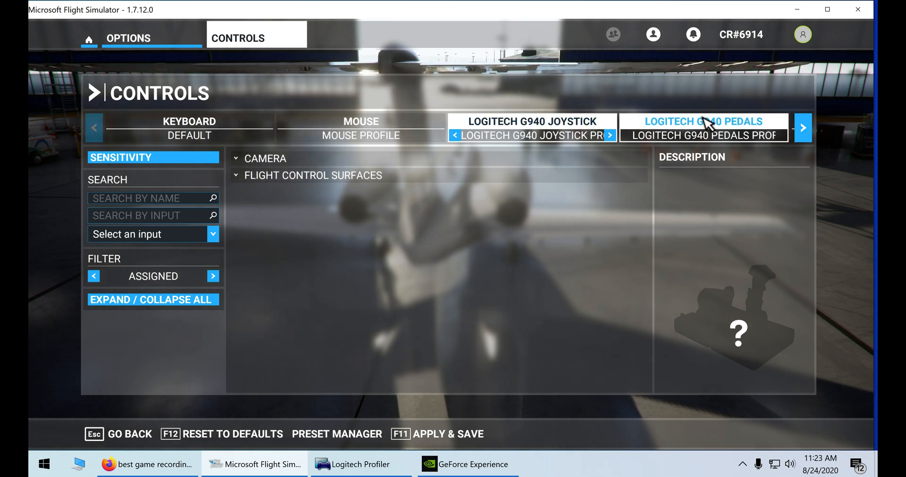
click(532, 121)
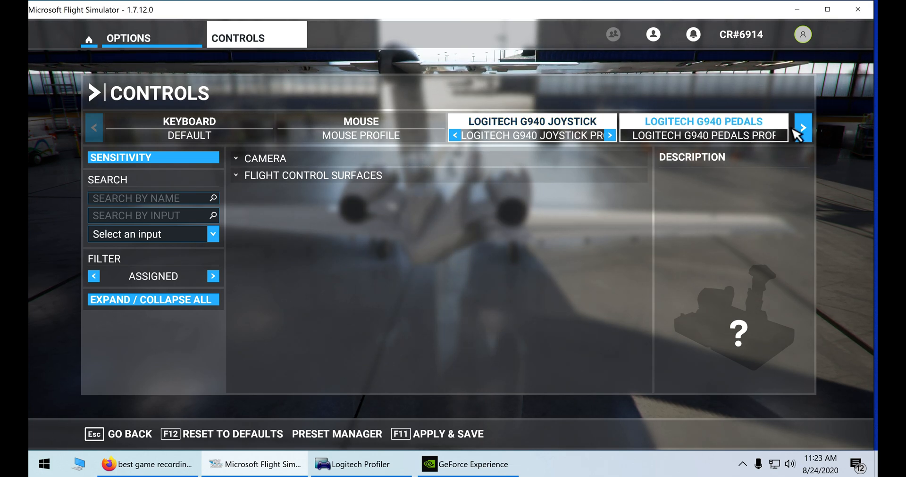
click(801, 128)
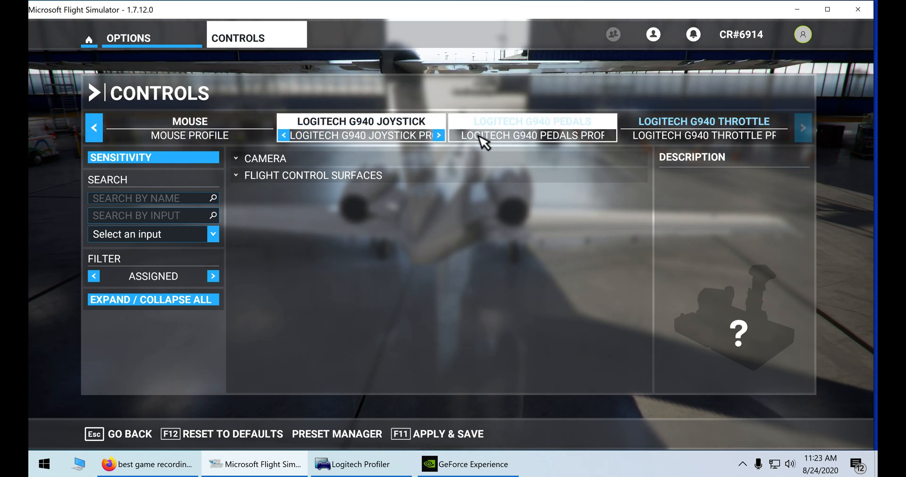
click(360, 127)
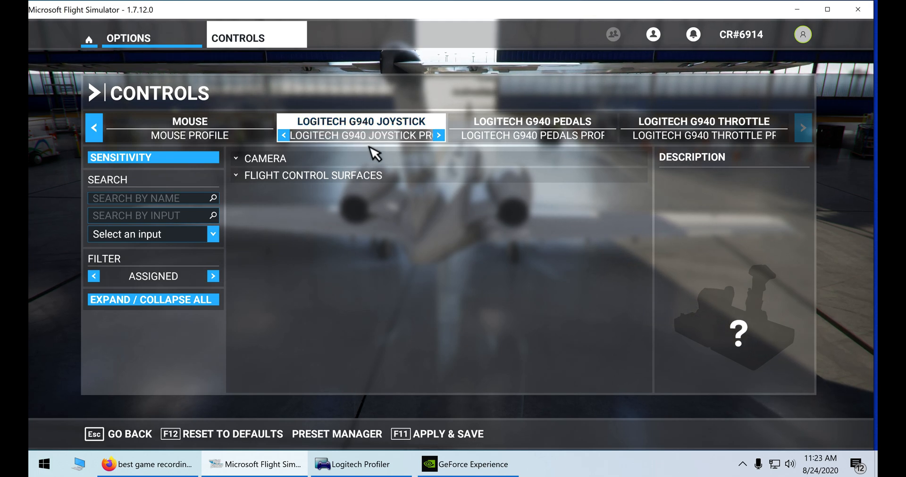
mouse_move(341, 138)
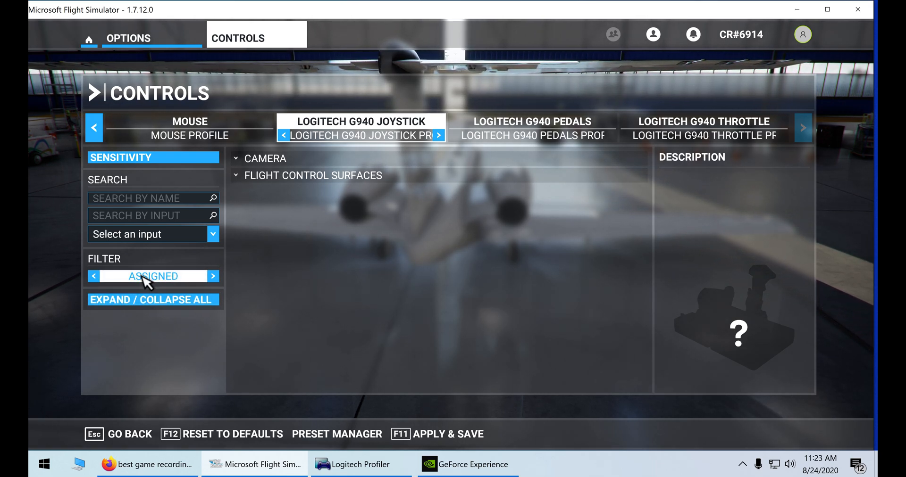
Set the joystick Filter to All and expand Flight Control Surfaces
click(213, 277)
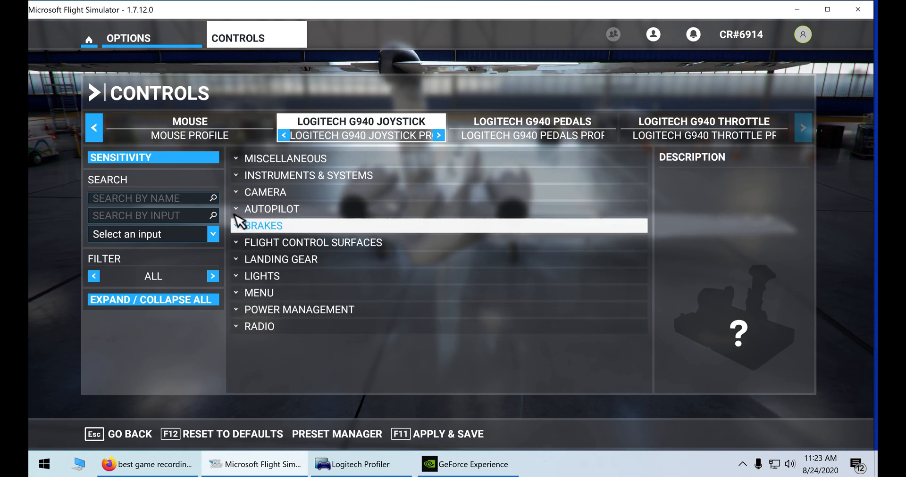
click(312, 242)
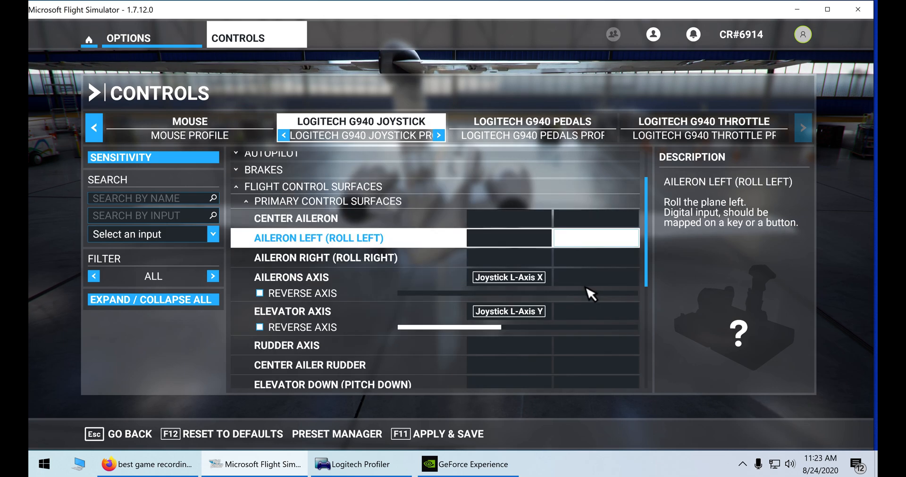
click(291, 312)
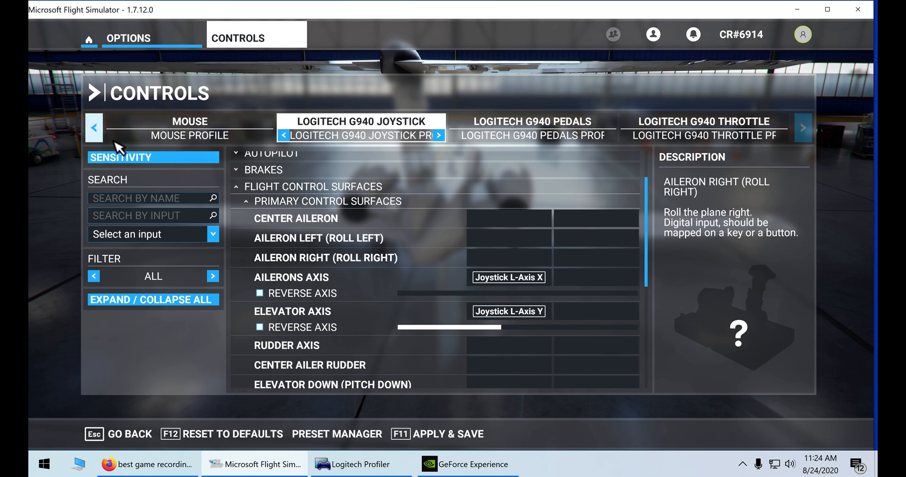
Open the SENSITIVITY panel to test the joystick L-Axis and R-Axis curves
click(120, 157)
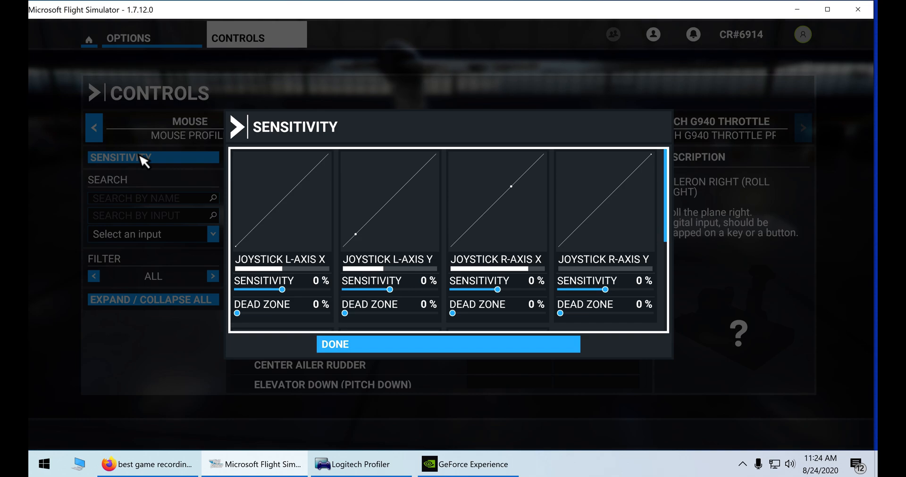
mouse_move(167, 168)
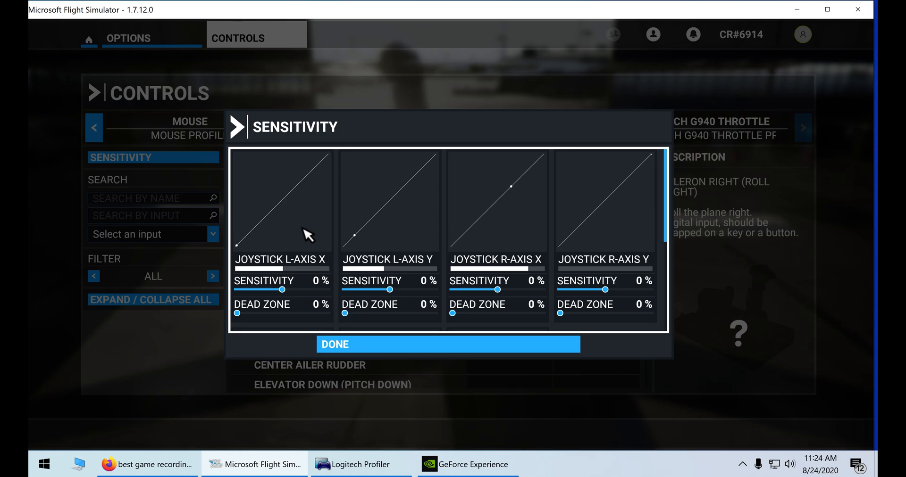
mouse_move(309, 266)
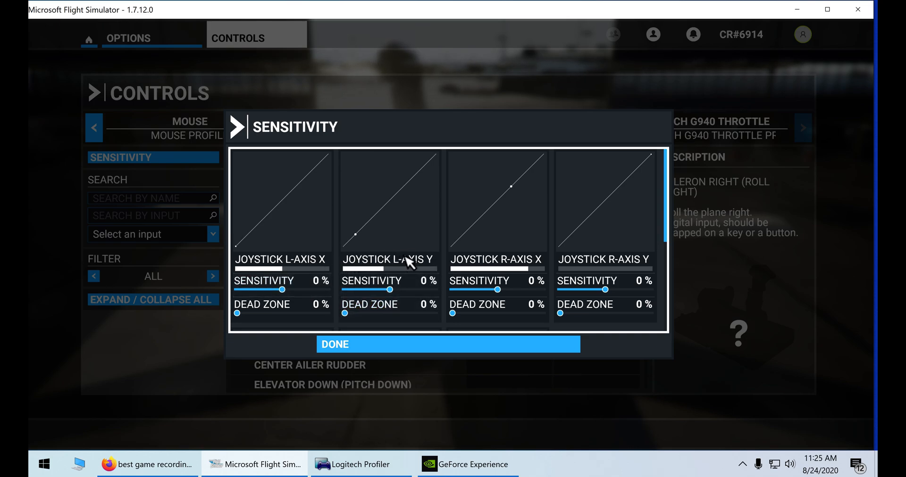
mouse_move(522, 226)
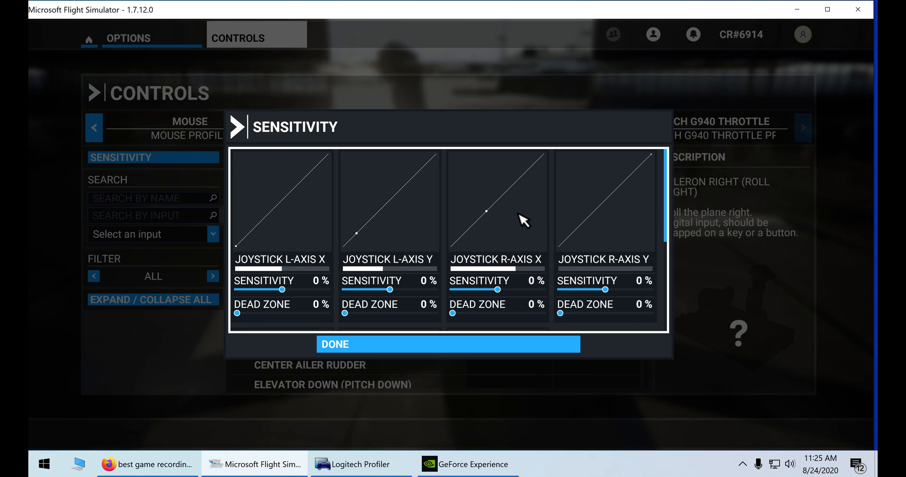
mouse_move(536, 246)
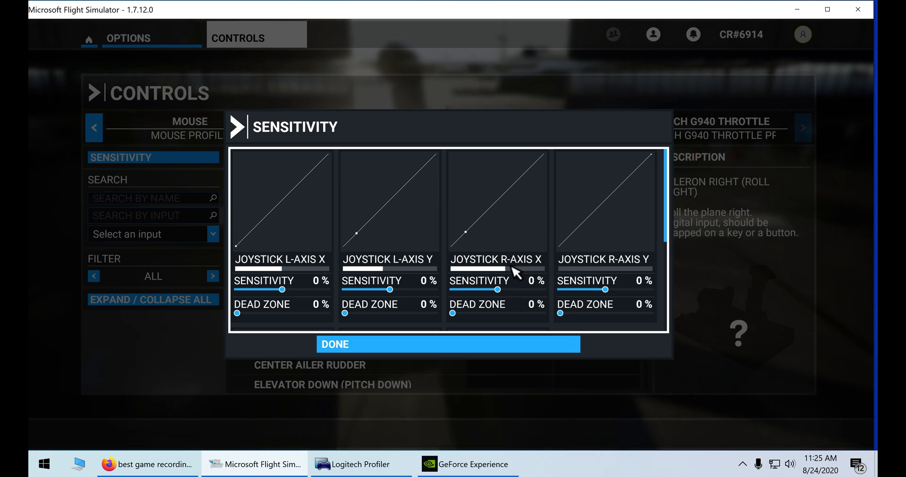
mouse_move(543, 265)
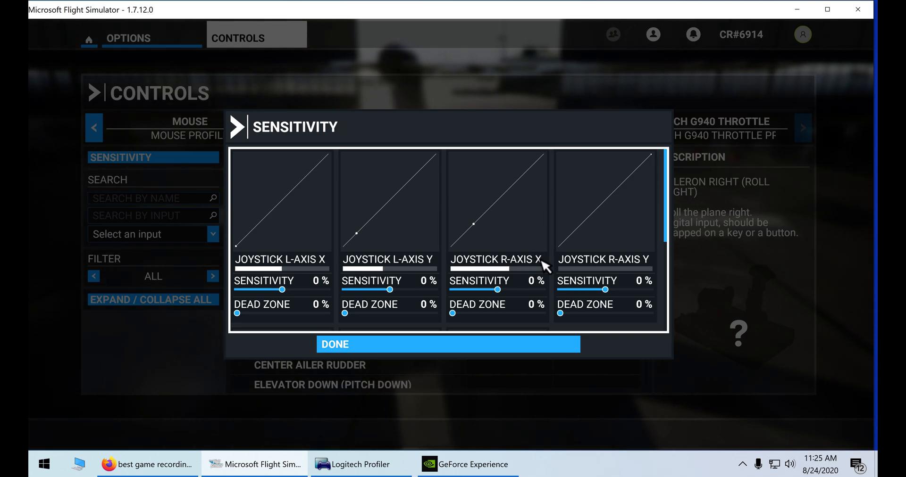
mouse_move(582, 266)
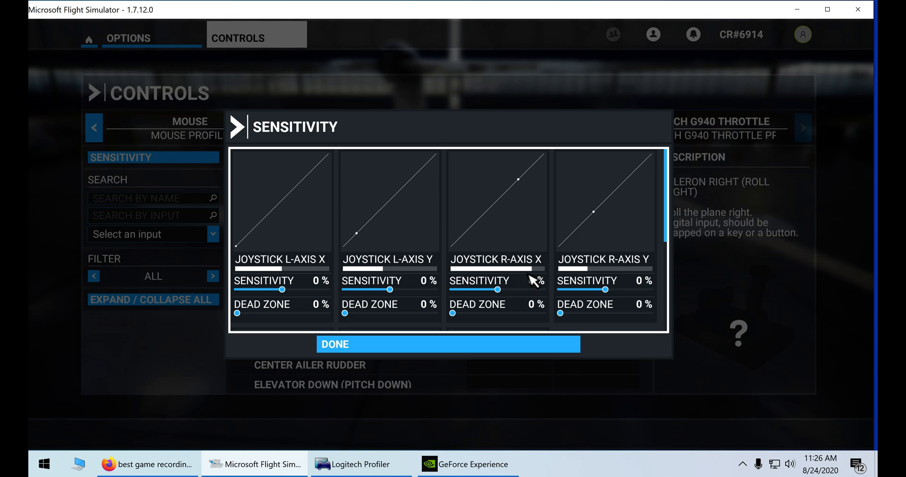
mouse_move(709, 178)
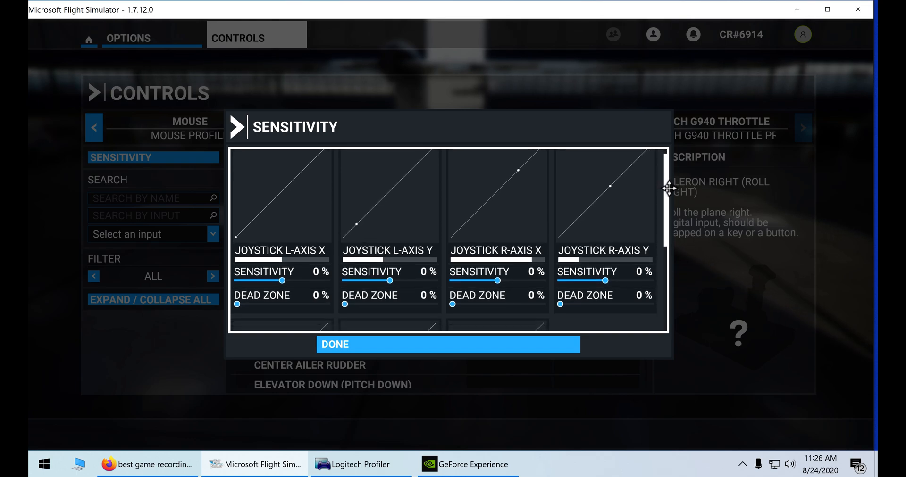
scroll(down, 3)
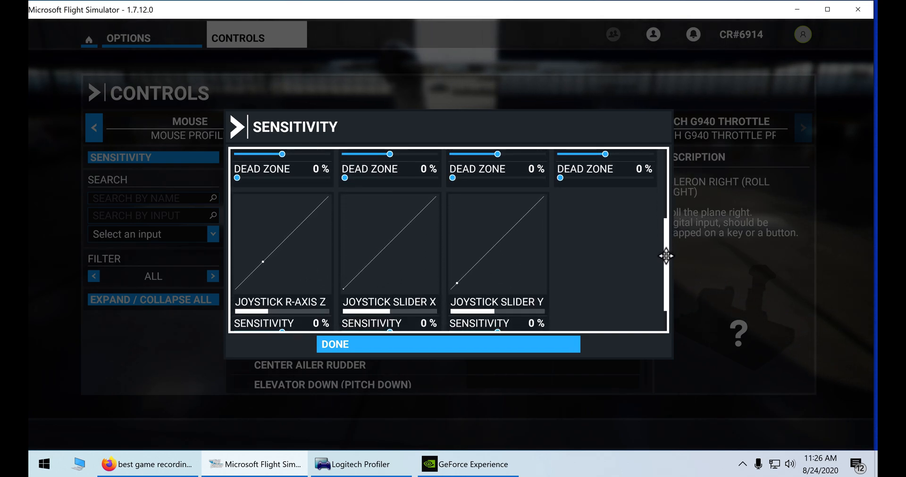
scroll(down, 3)
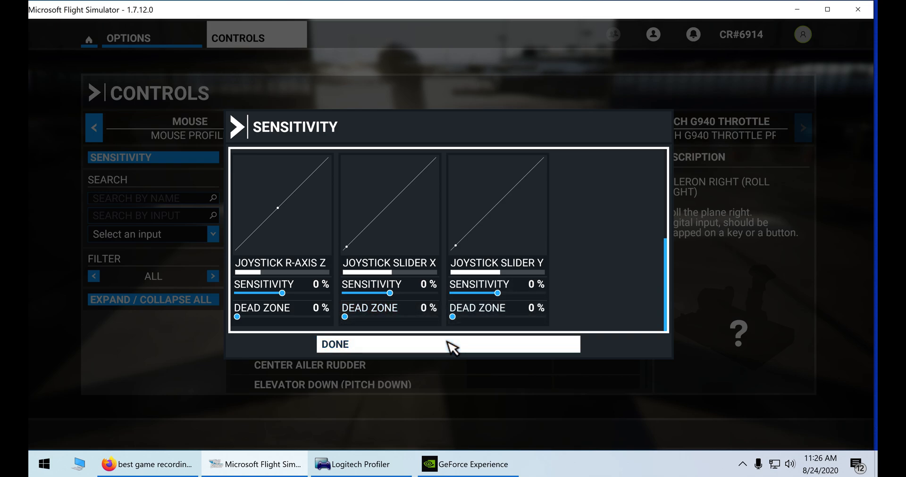
Close the sensitivity curves and clear the Elevator Axis's current input
click(448, 344)
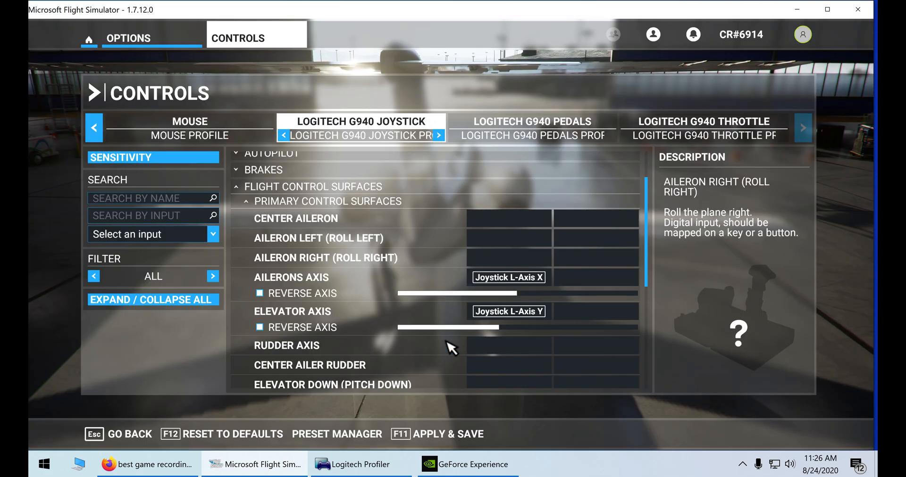
click(507, 277)
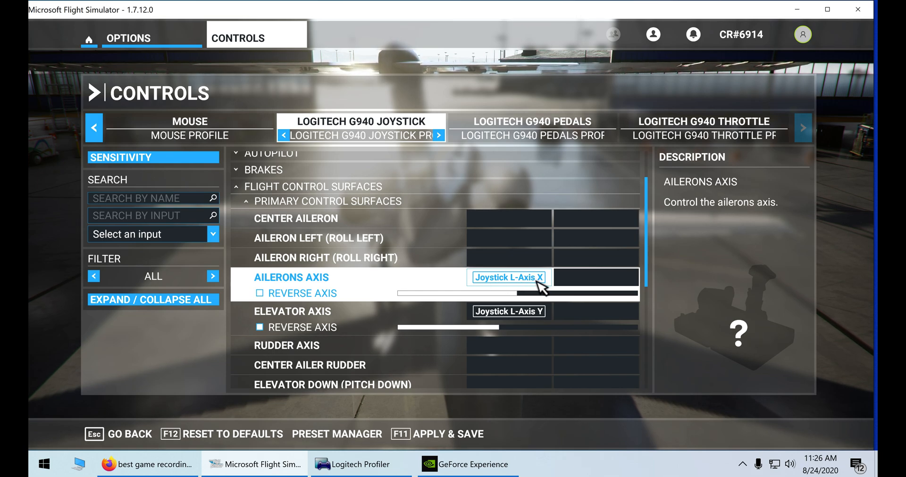
click(508, 311)
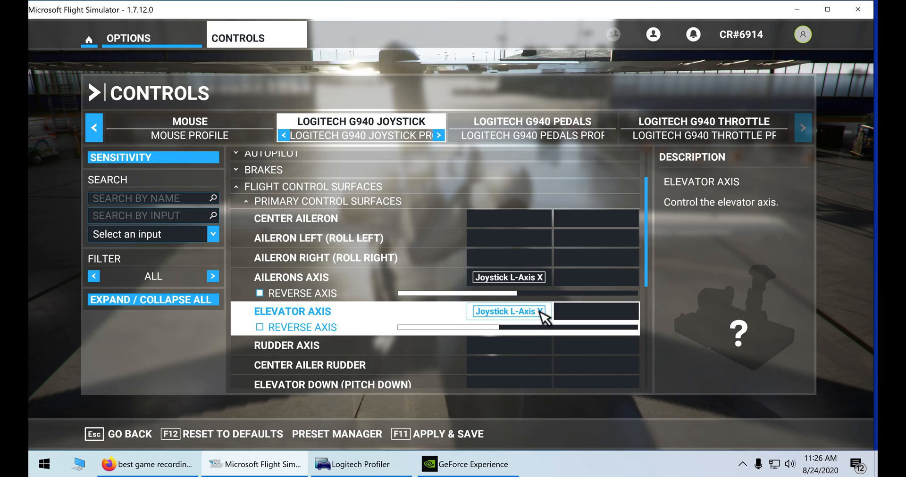
click(507, 311)
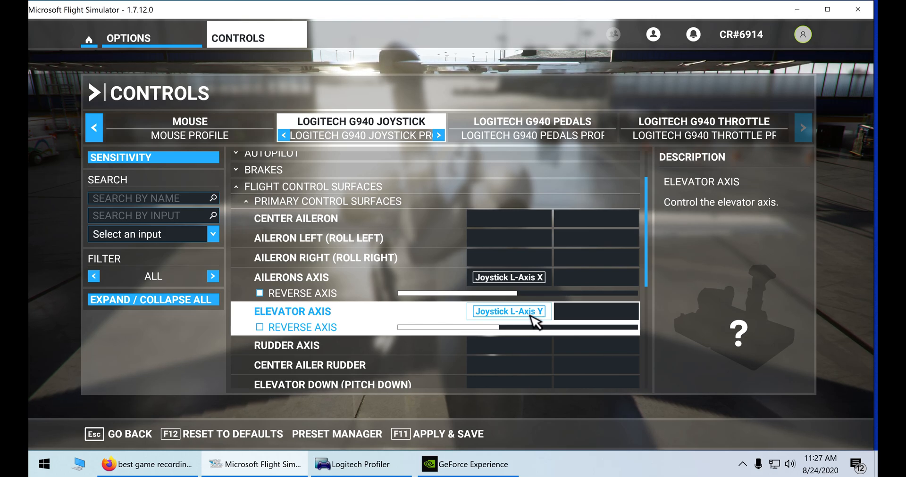
click(507, 311)
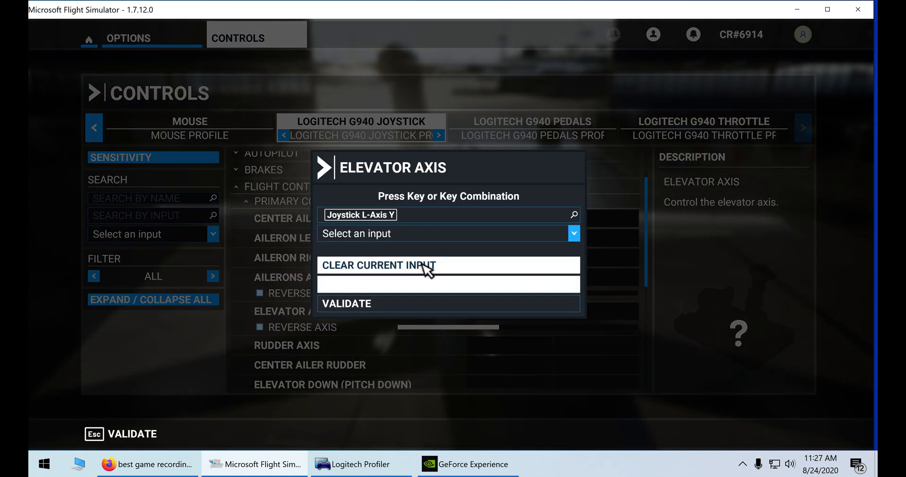
click(378, 265)
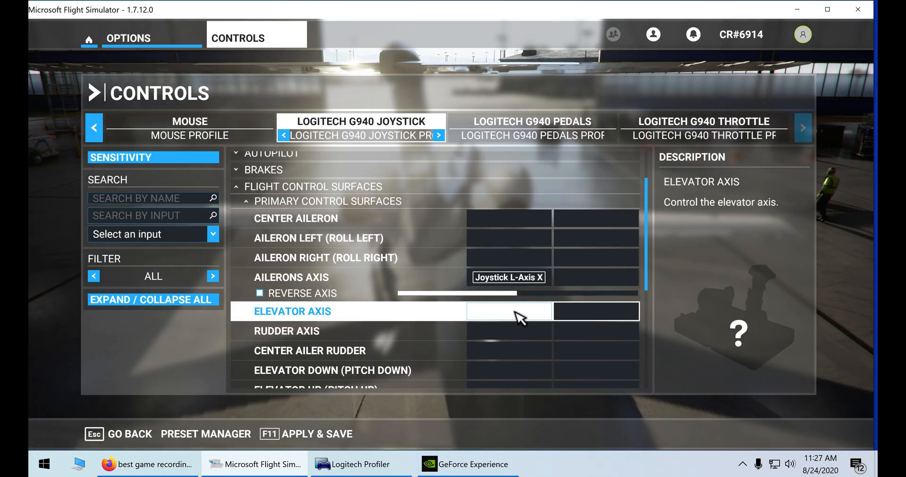
Bind Joystick L-Axis Y to the Elevator Axis and validate
click(508, 311)
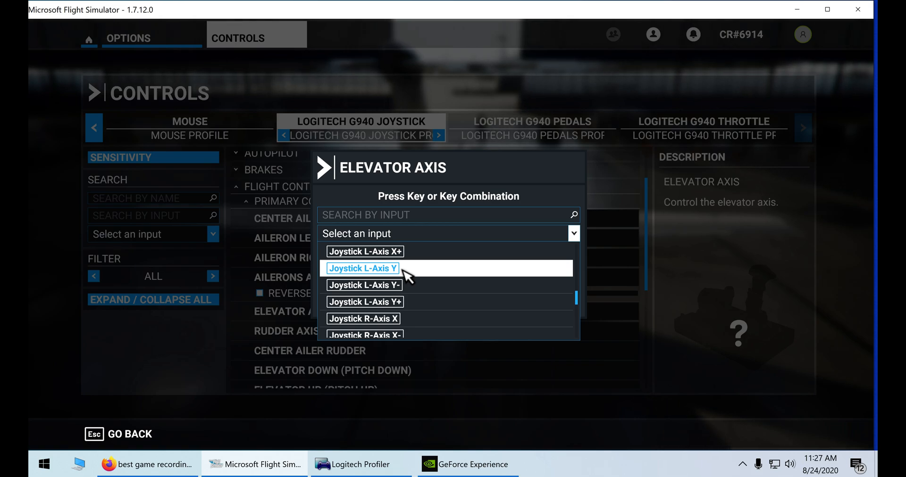
click(363, 268)
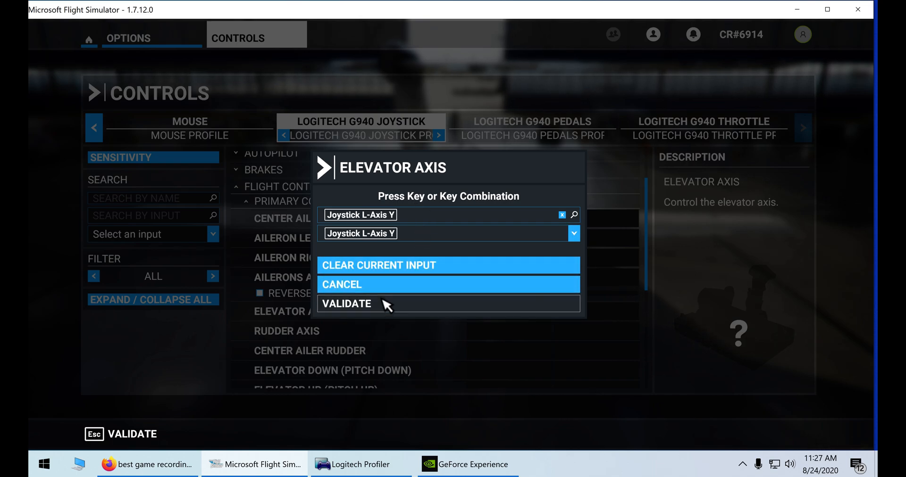
click(345, 303)
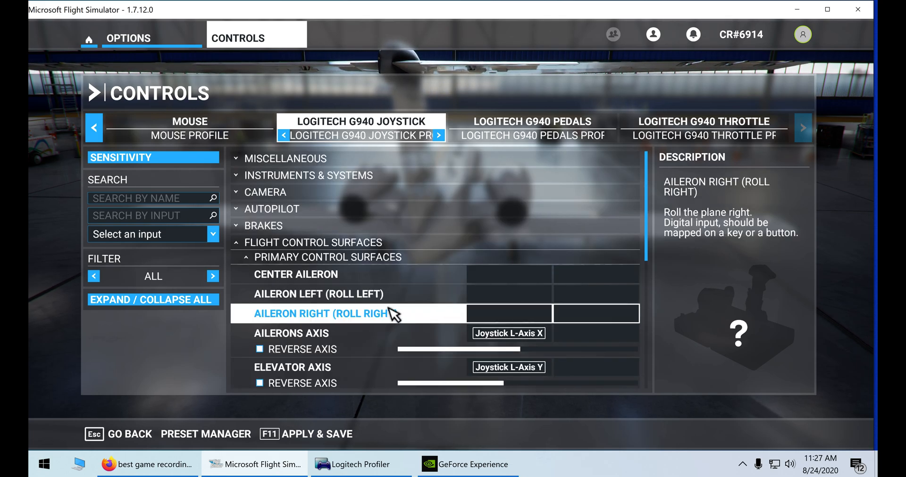
click(321, 275)
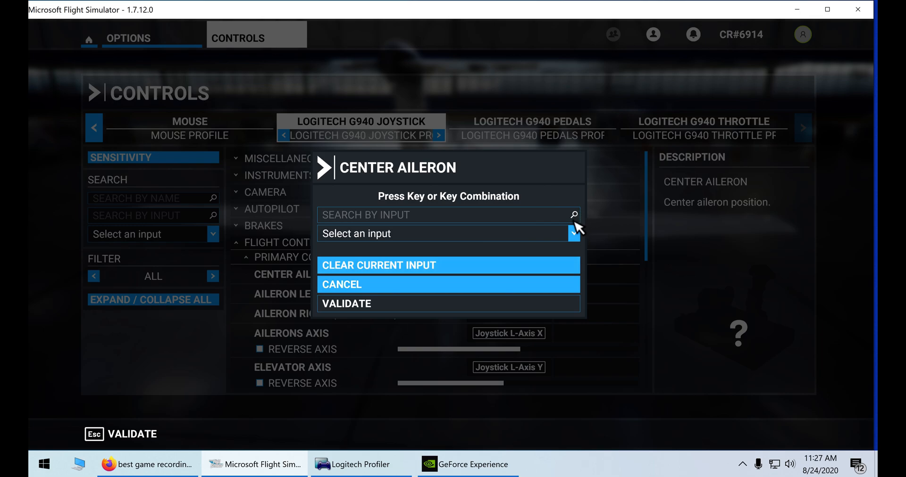
click(572, 234)
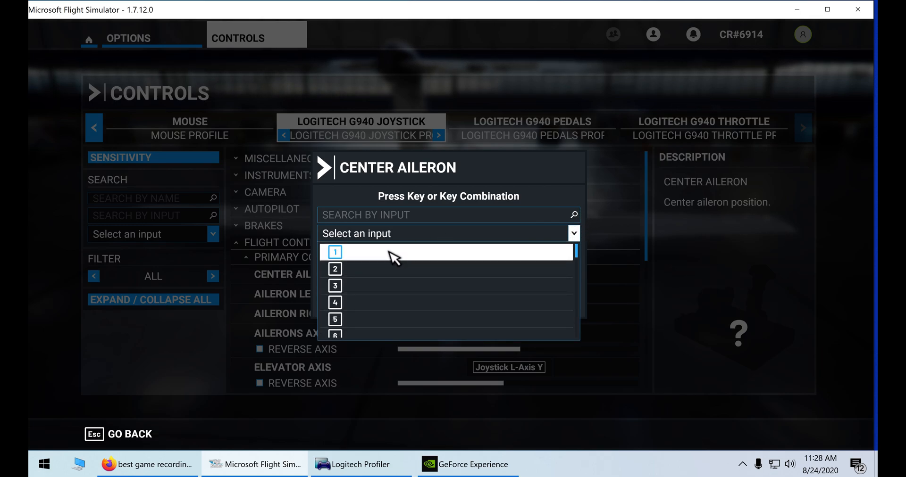
scroll(down, 3)
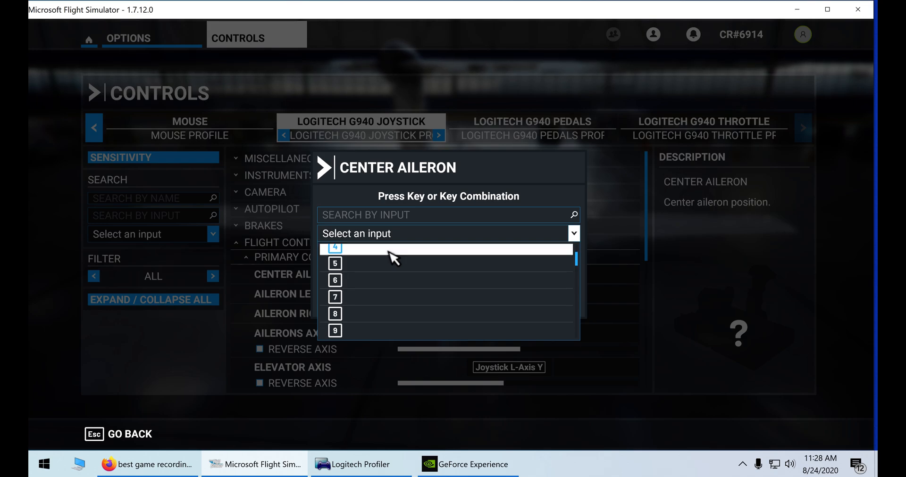
scroll(down, 3)
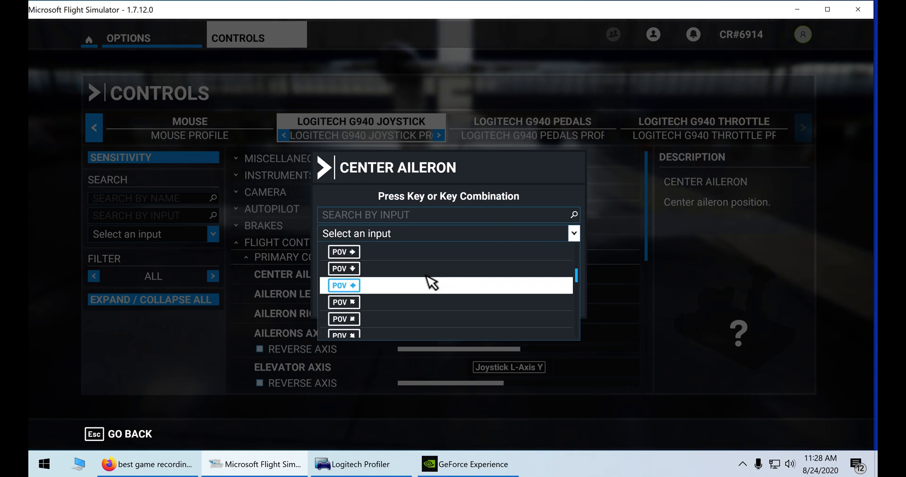
scroll(down, 3)
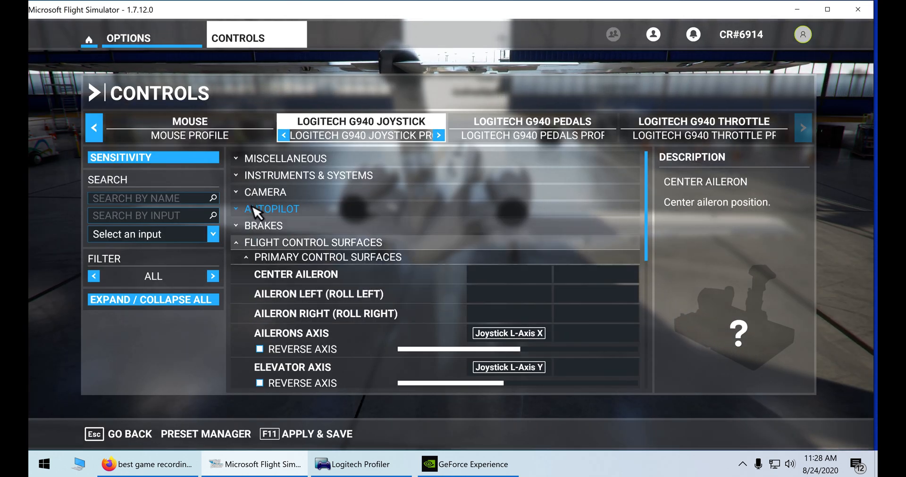
Expand Camera and inspect POV hat bindings for Cockpit Look Up, Up Right, Down, Down Left
click(264, 192)
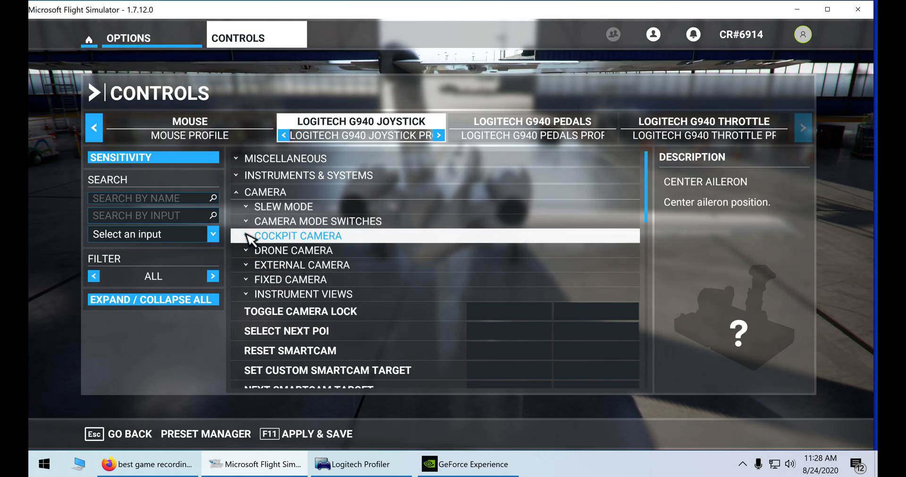
scroll(down, 3)
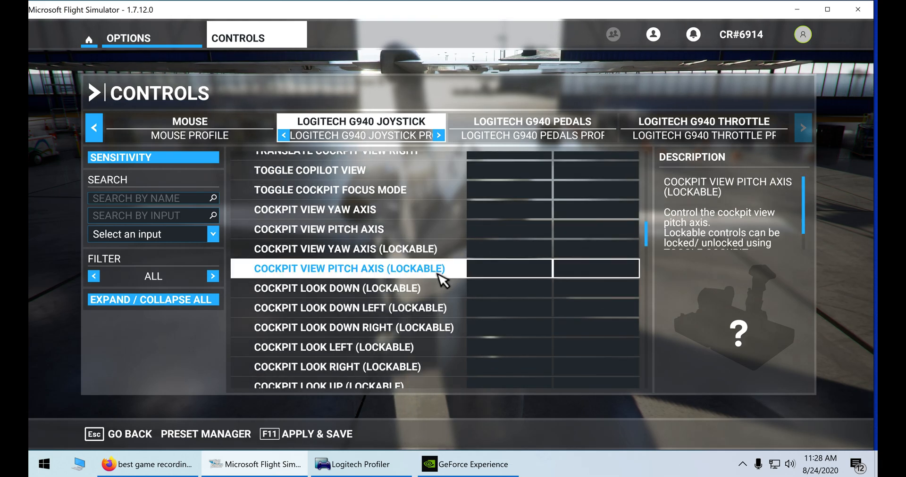
scroll(down, 3)
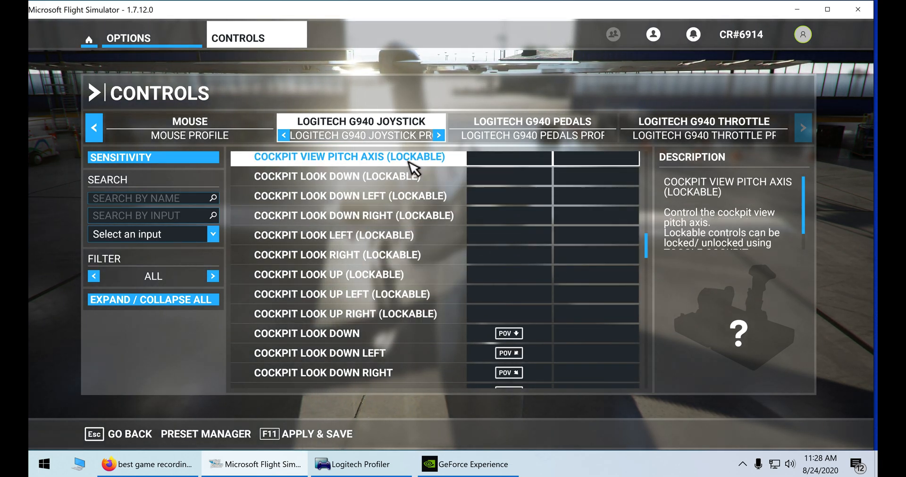
click(328, 275)
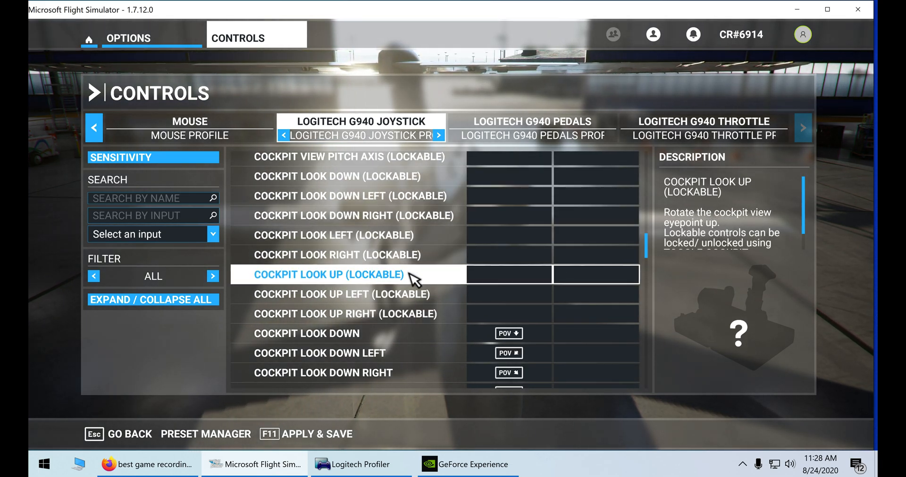
click(340, 314)
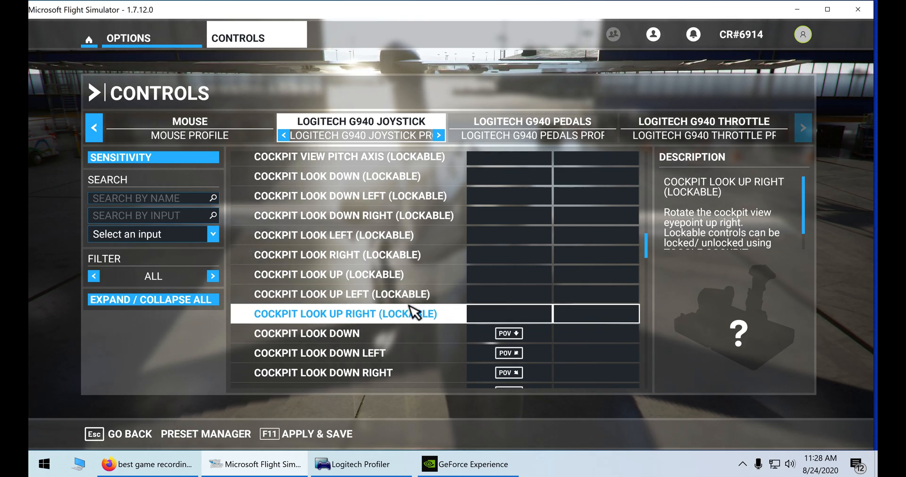
click(307, 334)
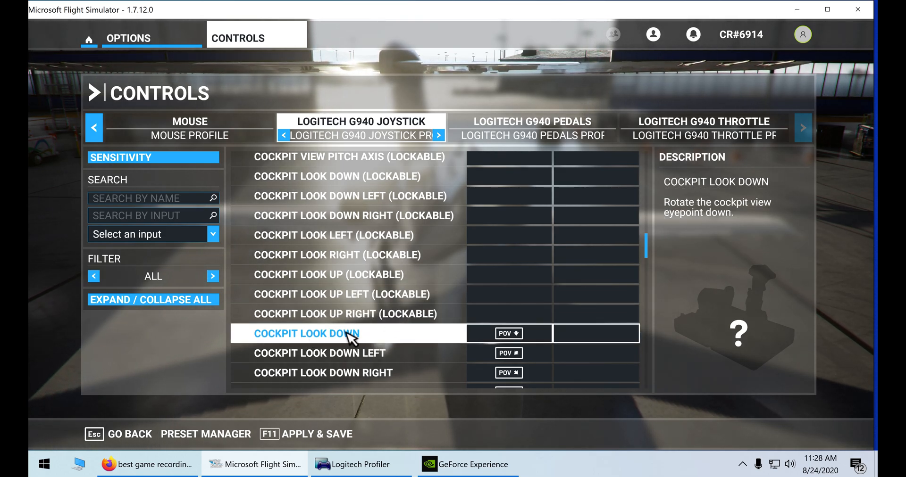
click(319, 354)
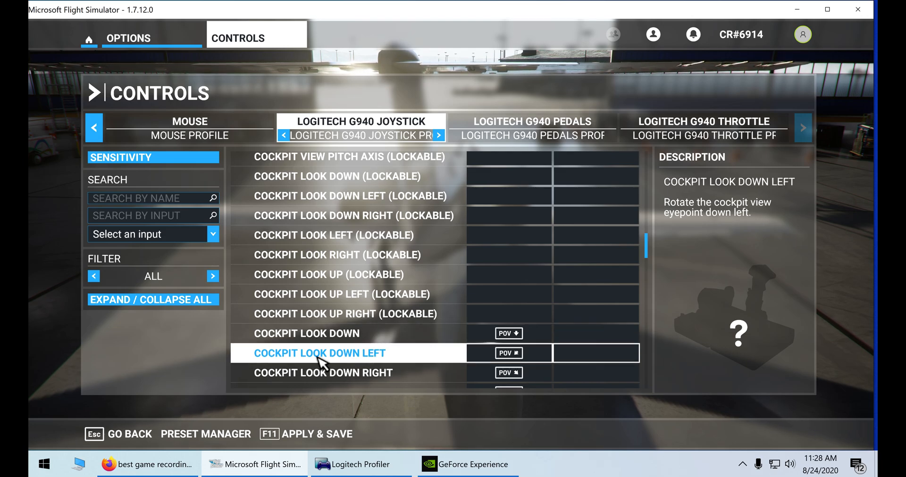
click(508, 333)
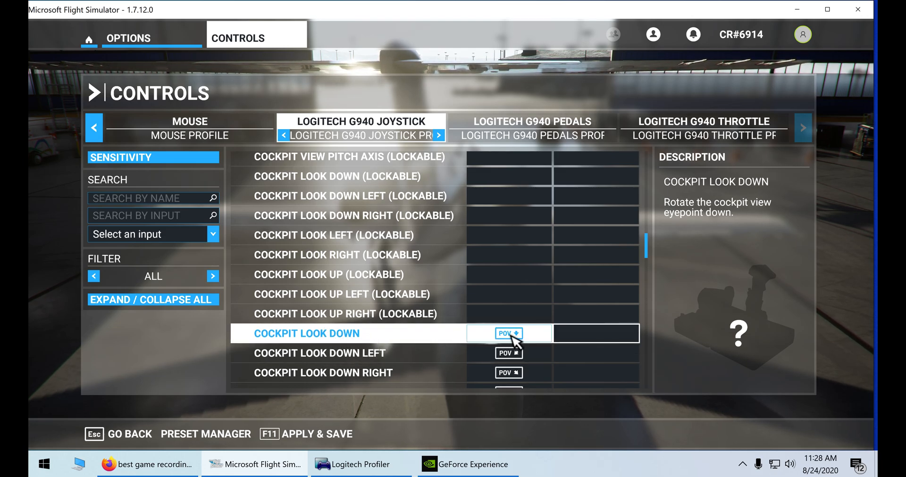
click(509, 354)
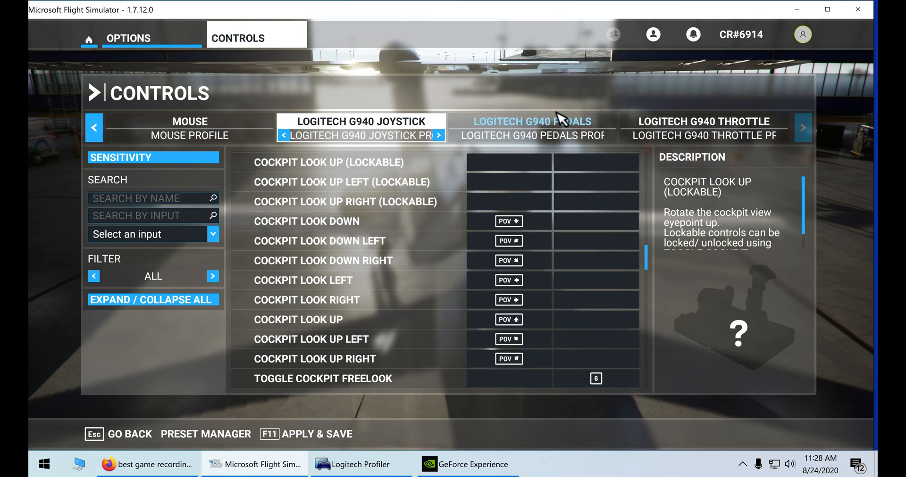
Show the Logitech G940 Pedals control profile
click(532, 121)
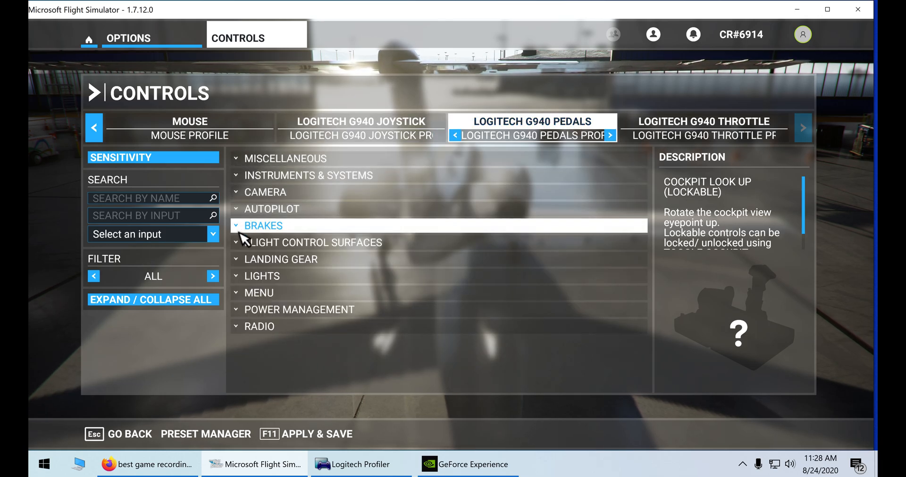
Expand Brakes and check the reversed Left/Right Brake Axis bindings on L-Axis X and Y
click(236, 226)
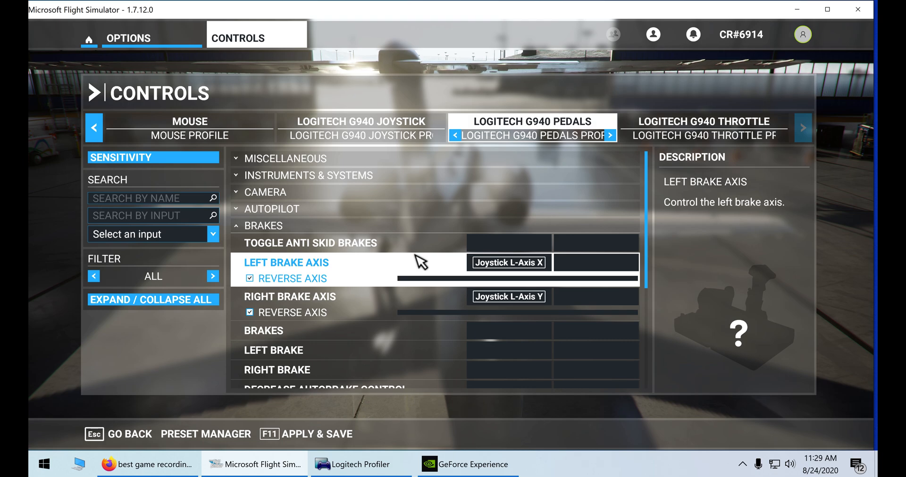
mouse_move(414, 280)
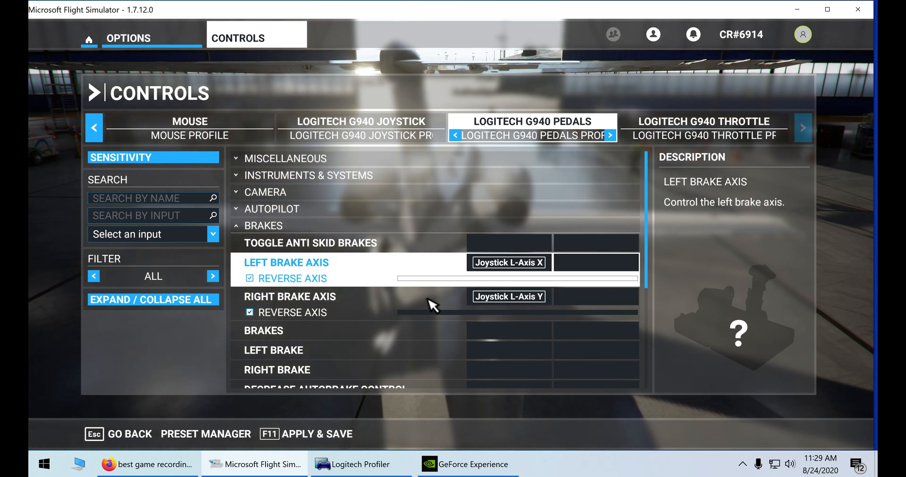
click(507, 297)
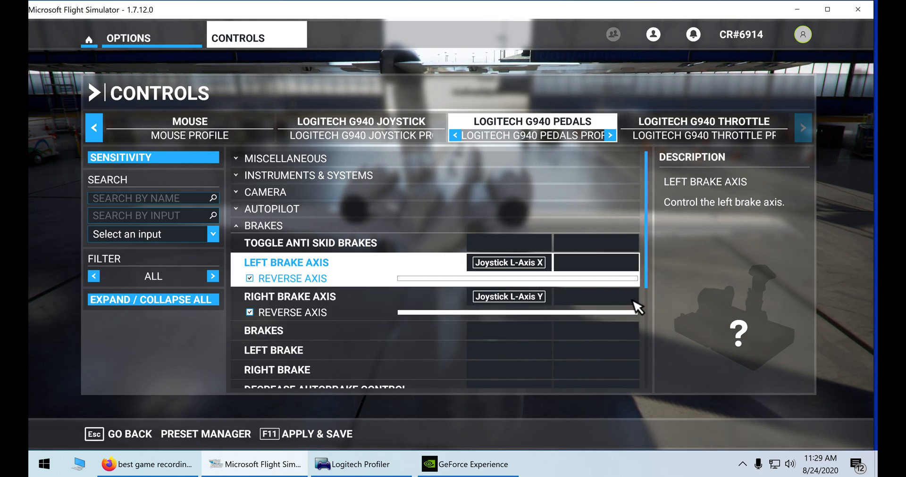
mouse_move(447, 296)
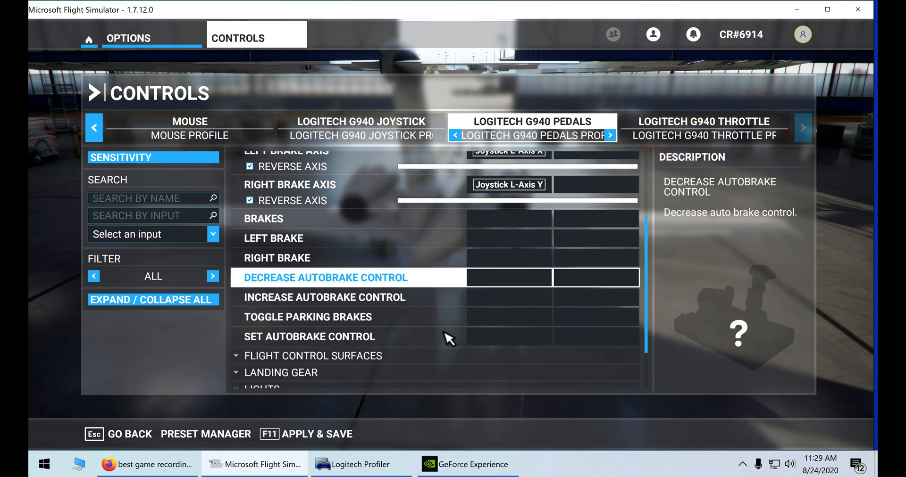
Verify the pedals' Rudder Axis on Joystick R-Axis Z, then show the G940 Throttle profile
click(324, 297)
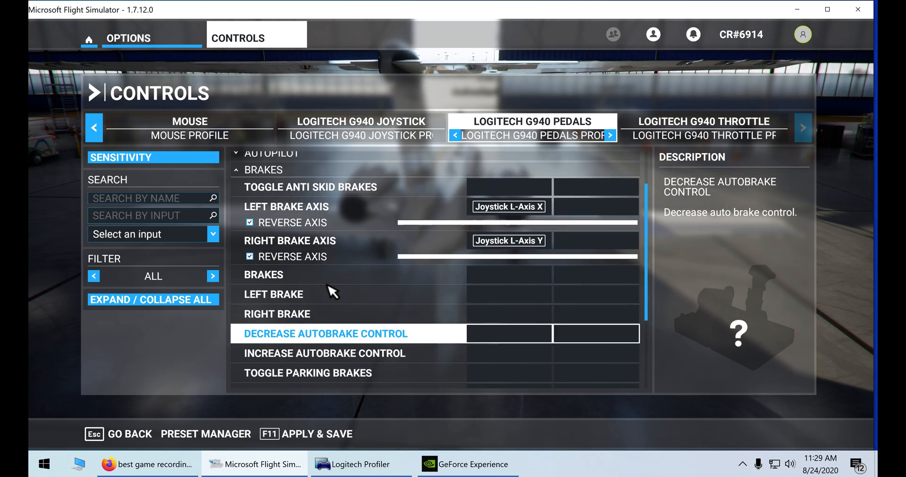
click(237, 170)
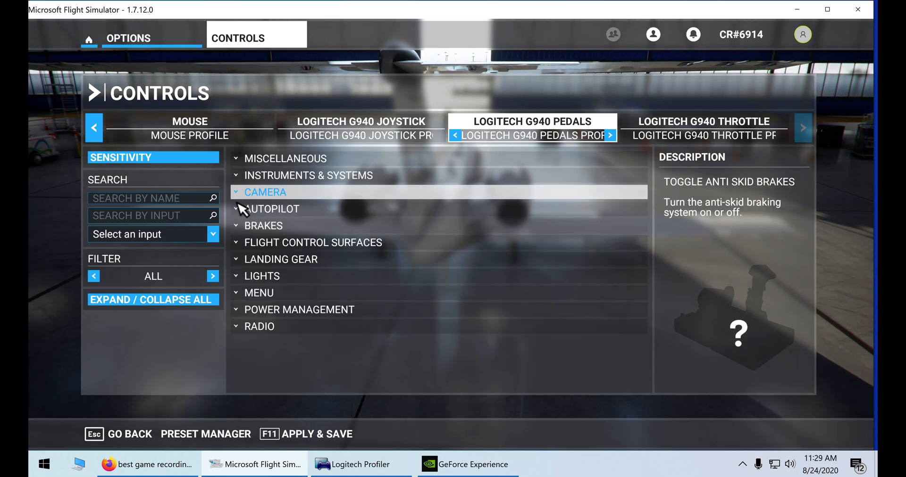
click(312, 242)
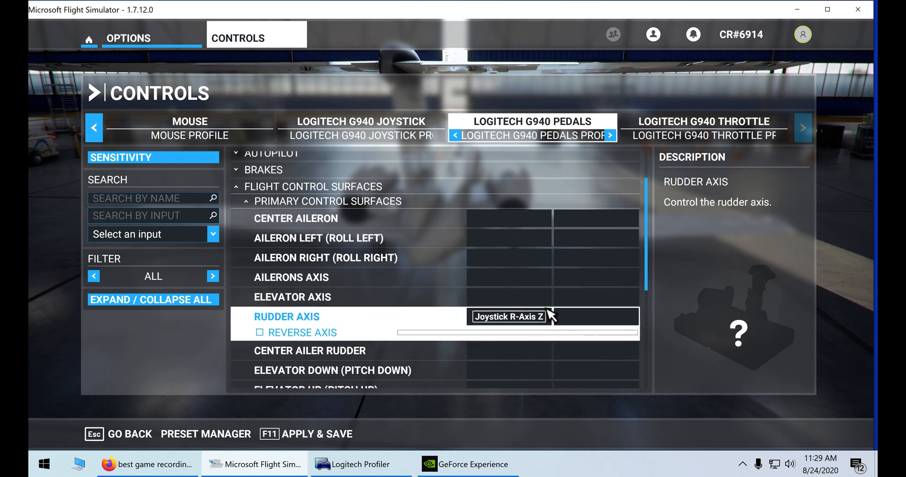
click(514, 317)
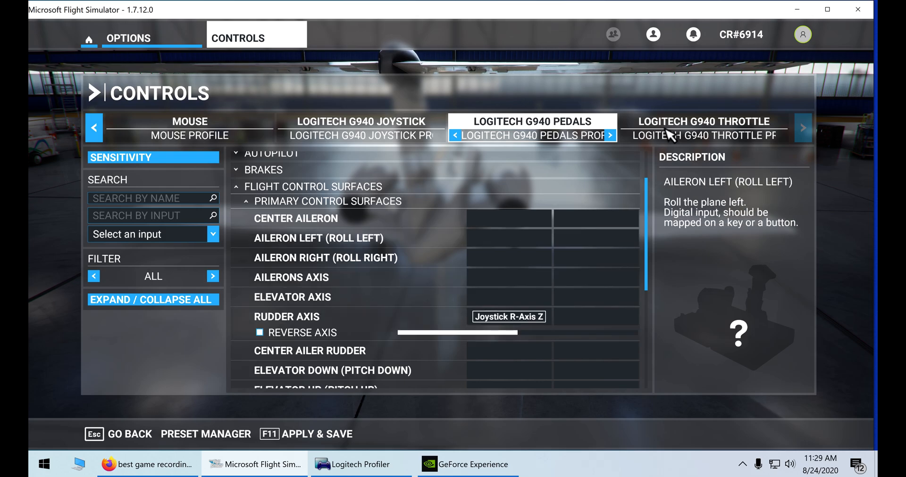
click(703, 128)
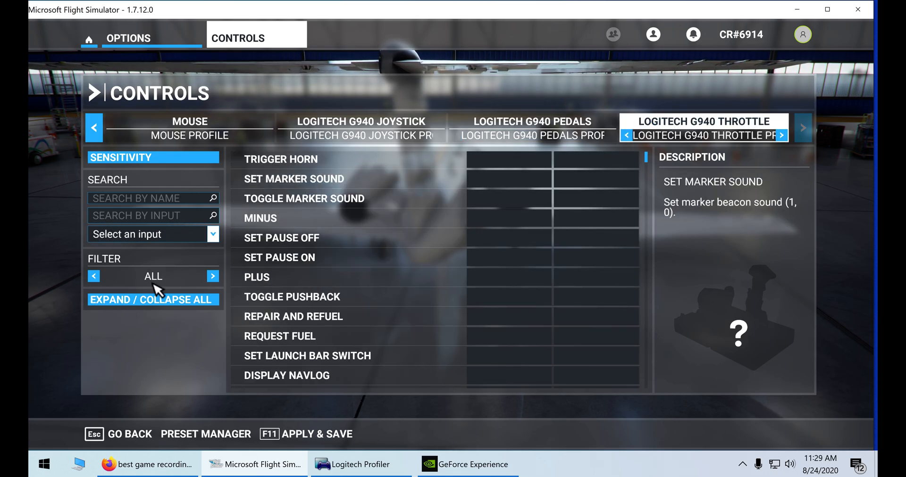
Collapse all throttle categories, then expand Power Management and its Throttle subcategory
click(152, 299)
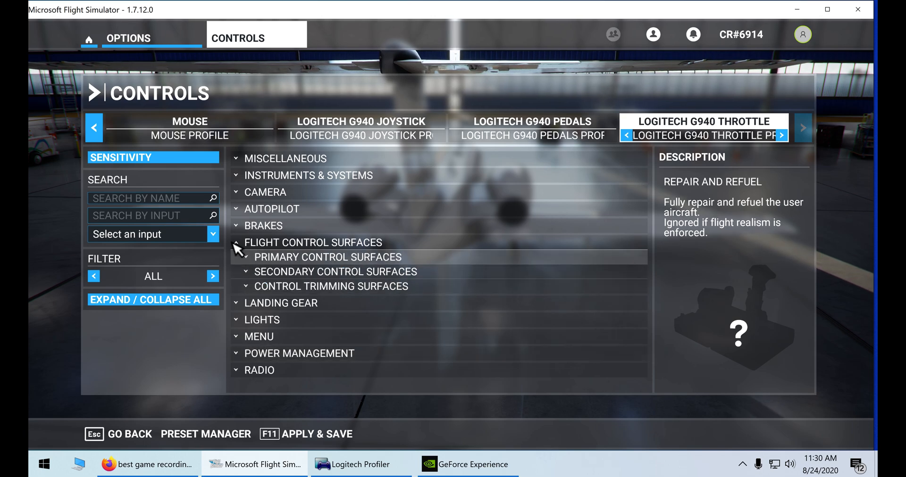
click(299, 309)
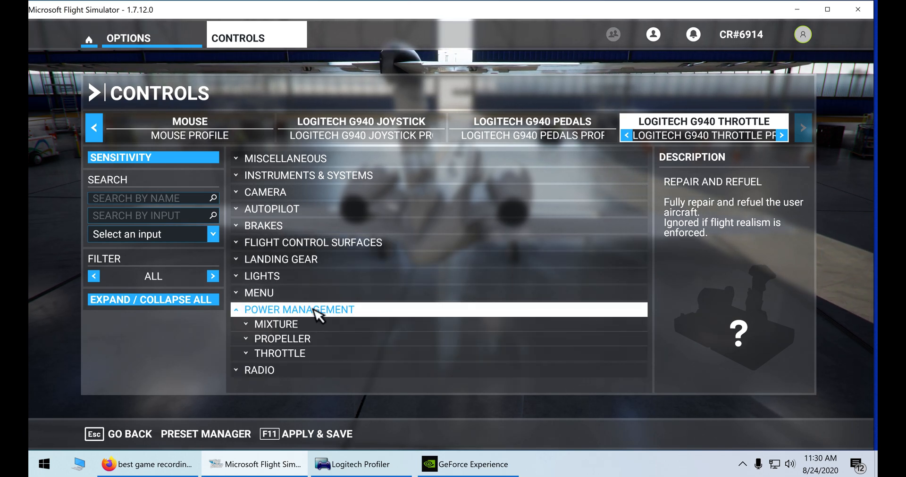
click(280, 353)
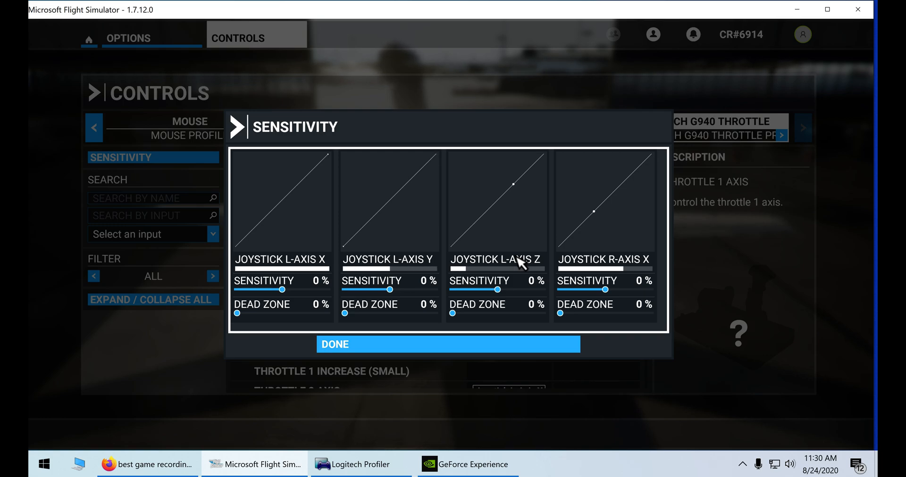
mouse_move(543, 219)
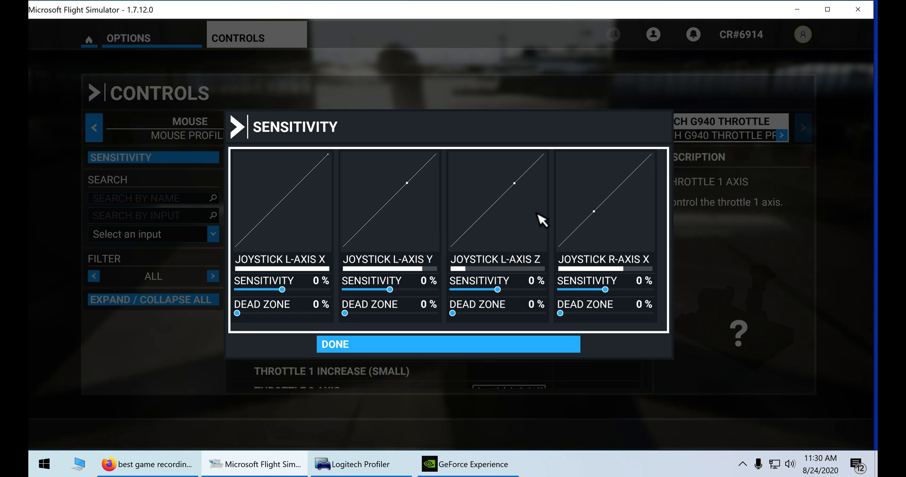
mouse_move(534, 213)
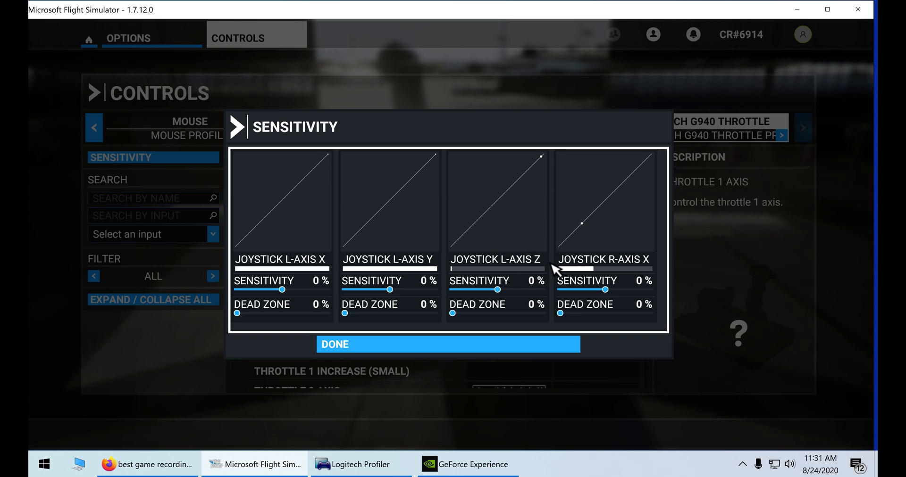
mouse_move(624, 272)
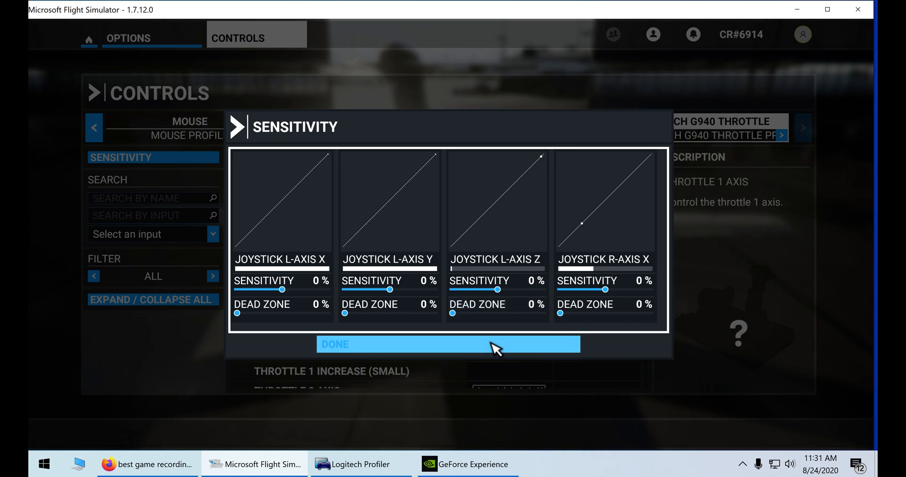
Close the response curves and reverse the Throttle 2 Axis on Joystick L-Axis X
click(448, 344)
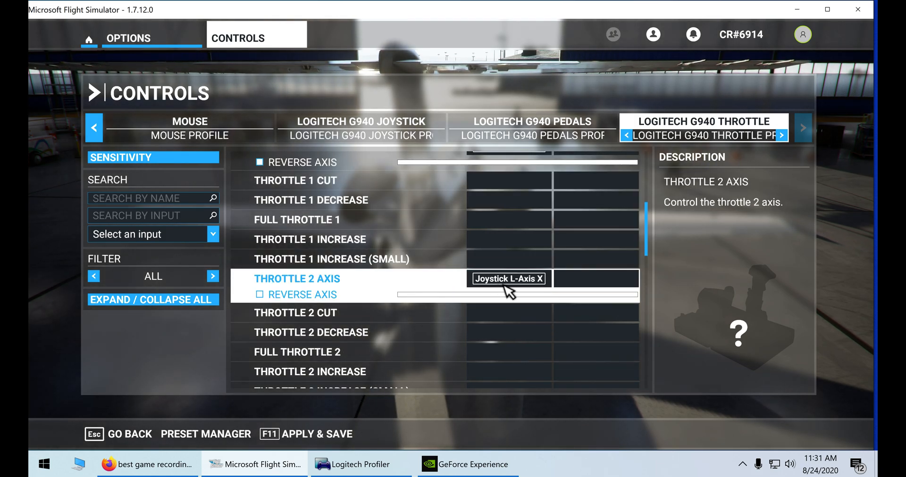
click(508, 279)
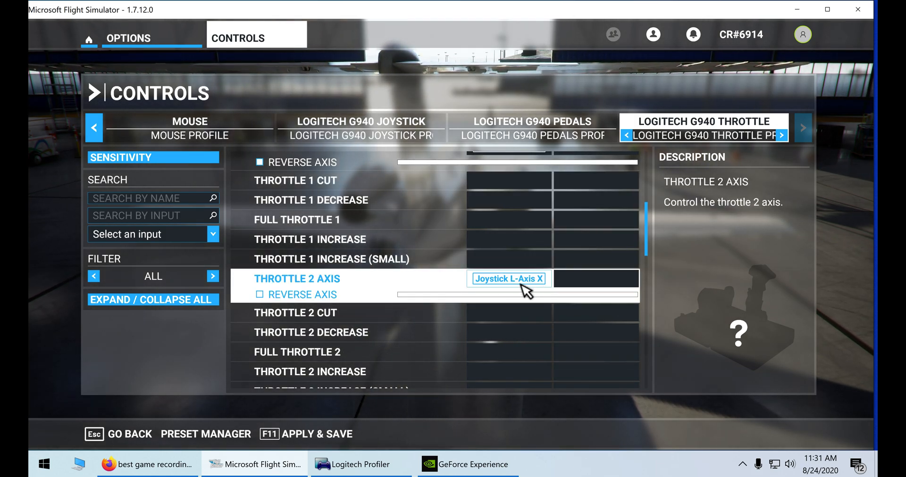
click(311, 239)
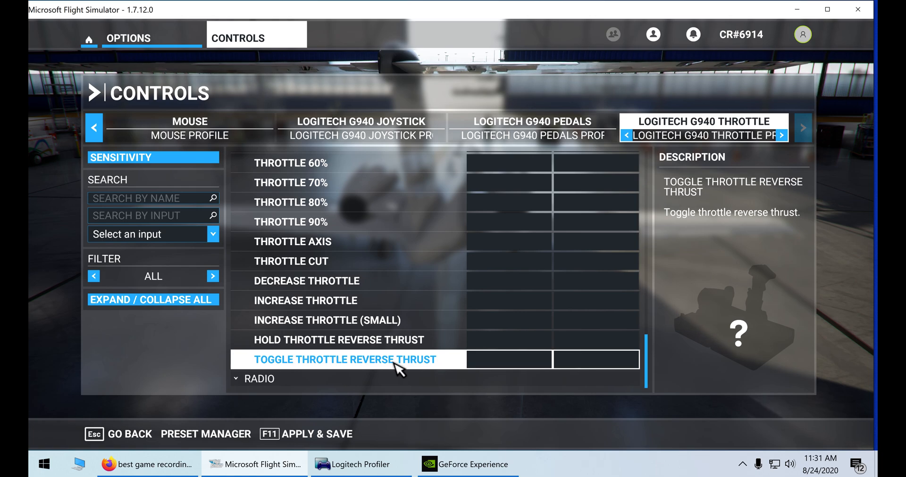
Review the Toggle Reverse Thrust and Decrease Throttle bindings through the throttle list
click(306, 301)
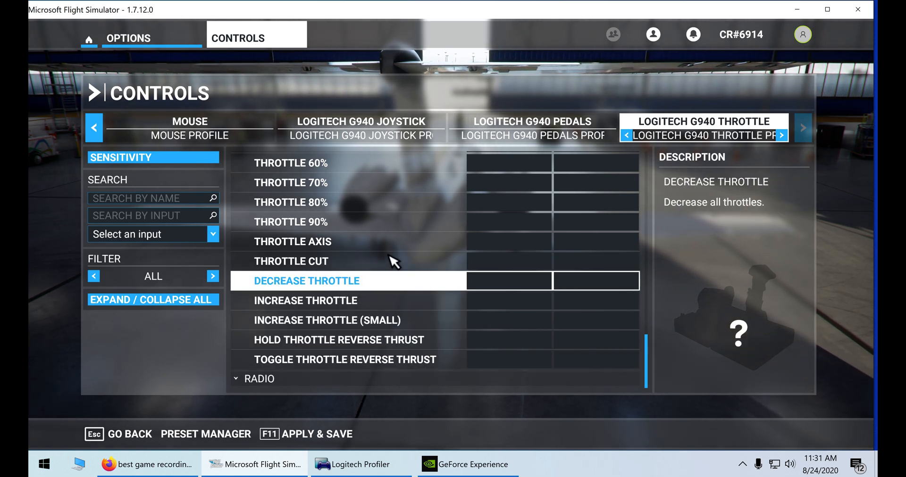
click(290, 261)
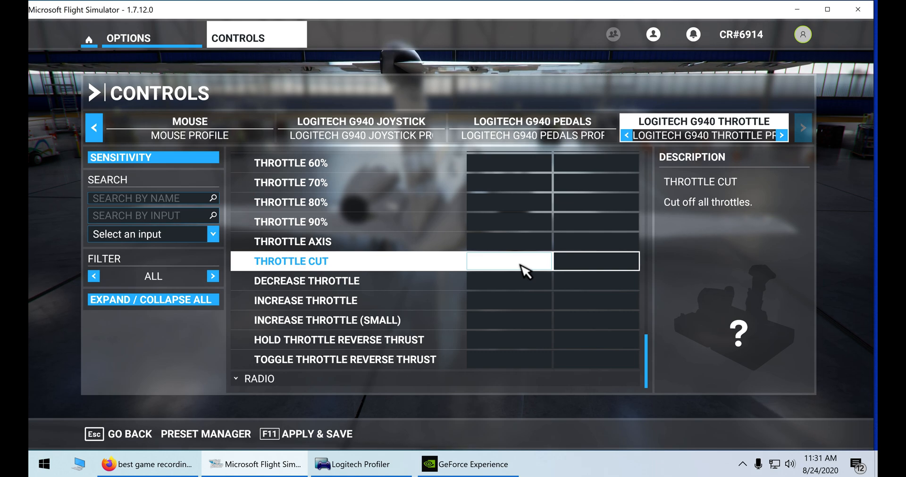
mouse_move(546, 200)
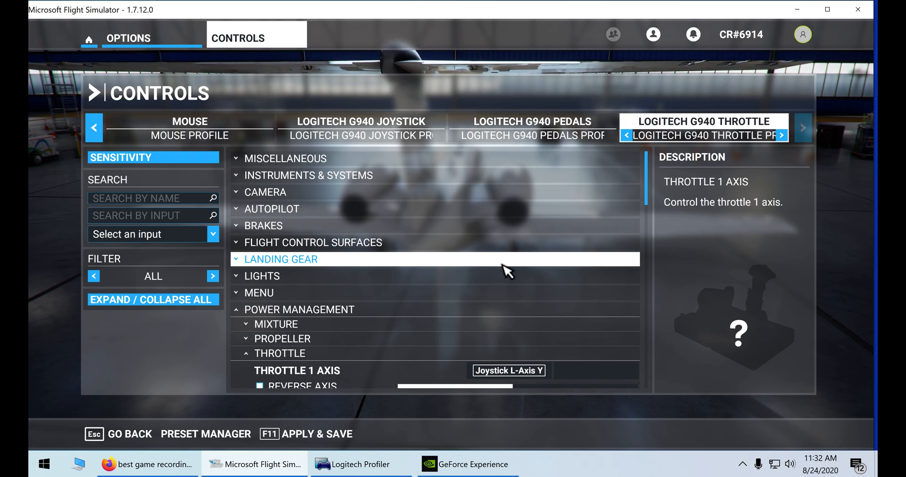
mouse_move(512, 276)
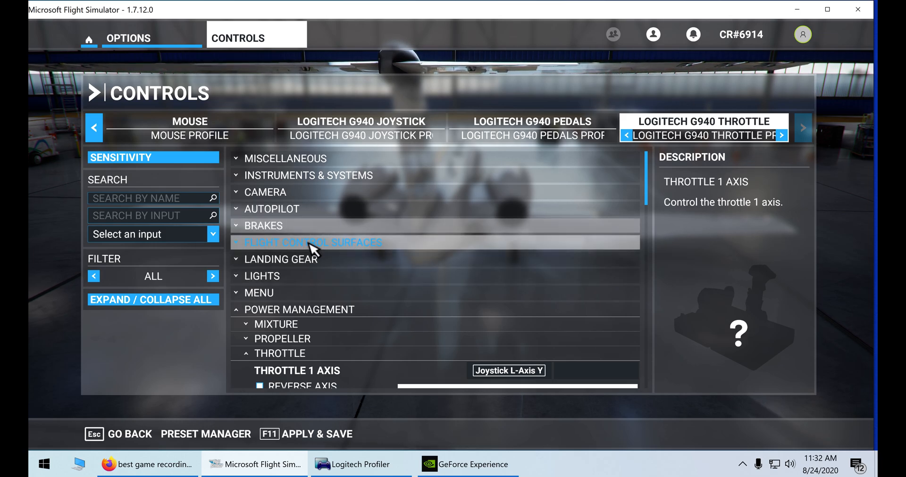
scroll(down, 3)
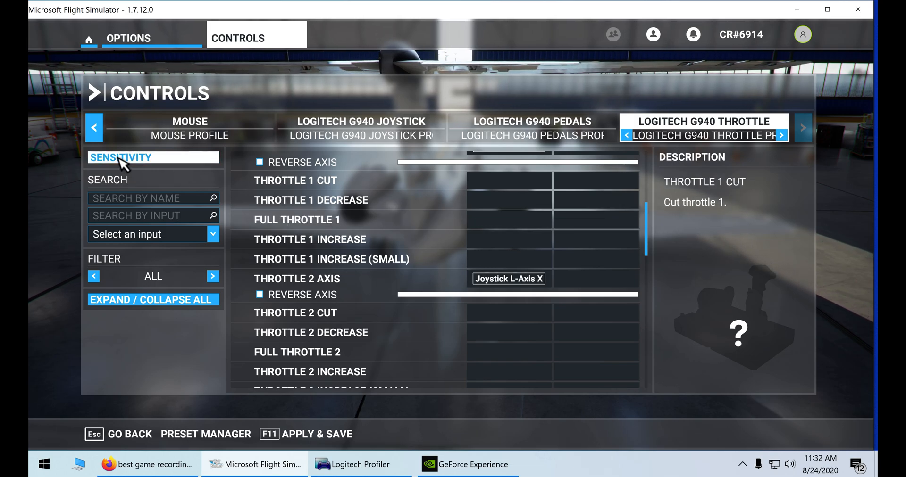
click(120, 157)
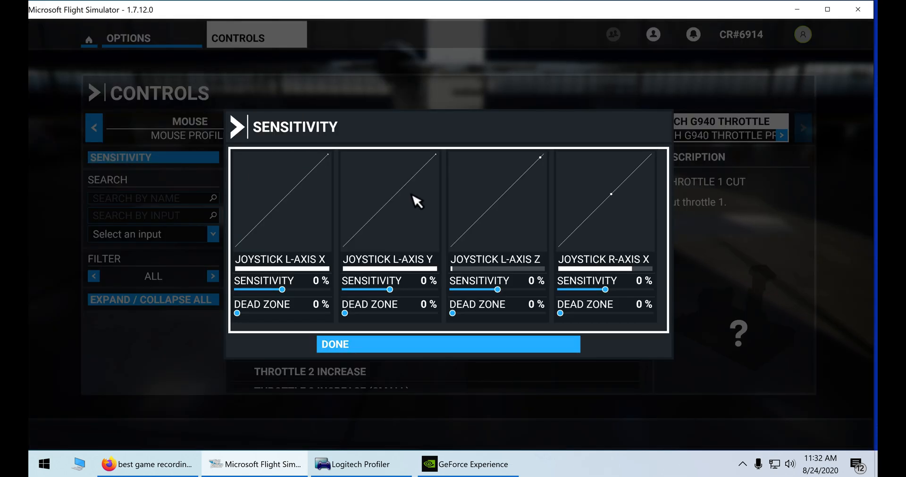
mouse_move(545, 218)
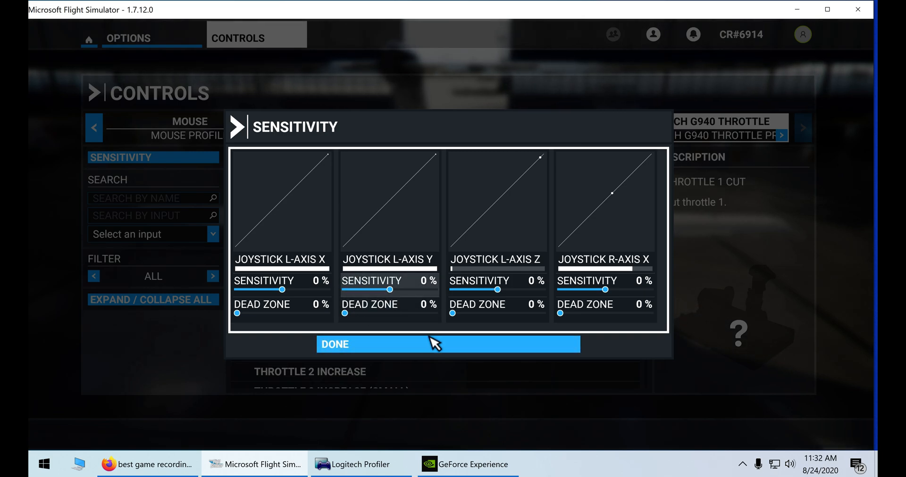
click(447, 344)
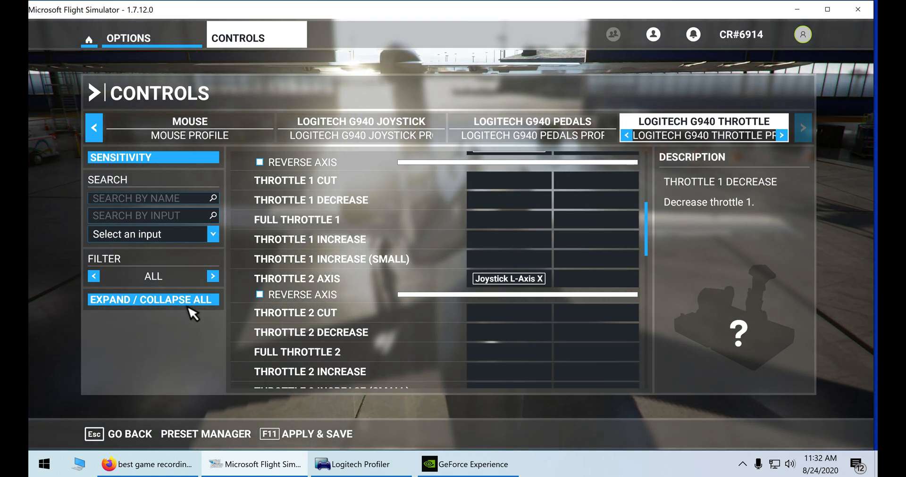
Collapse Miscellaneous and expand Landing Gear, showing Toggle Landing Gear on button 10
scroll(down, 3)
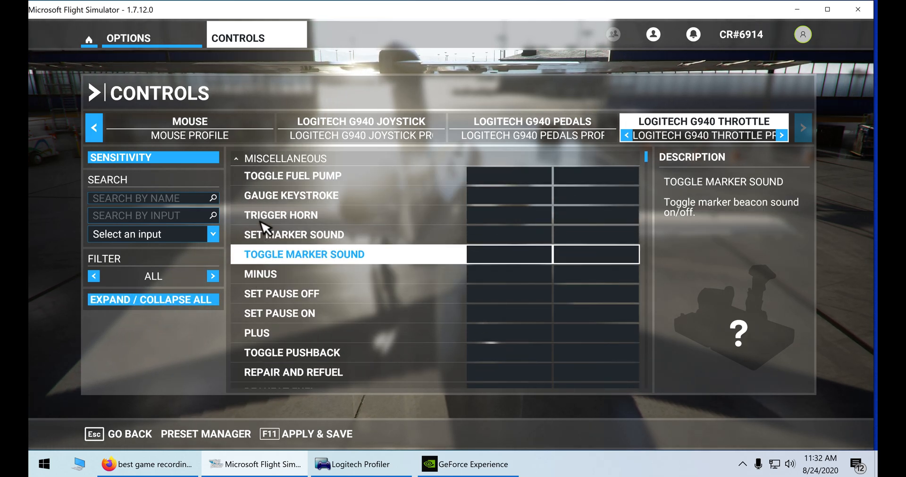
click(236, 158)
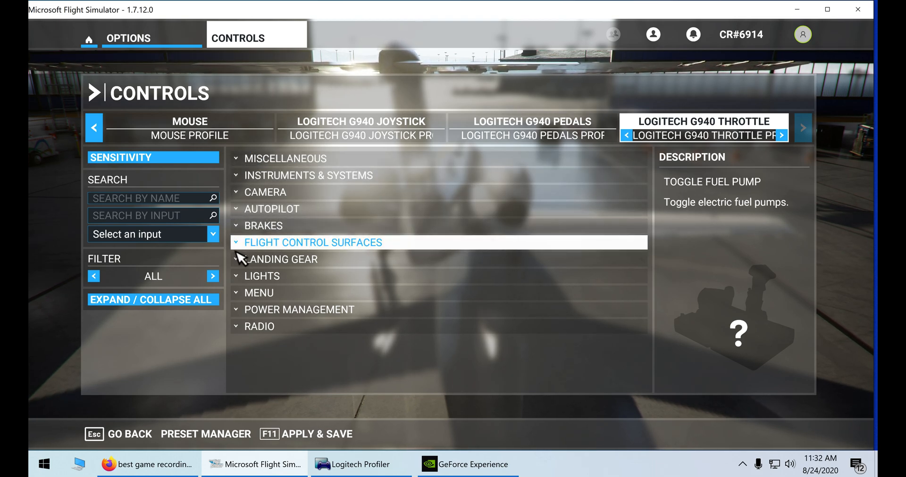
click(282, 259)
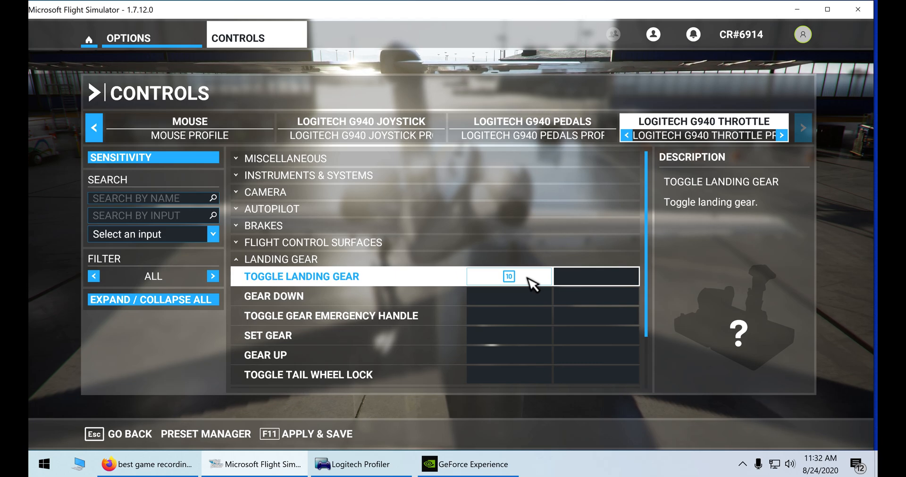
click(508, 276)
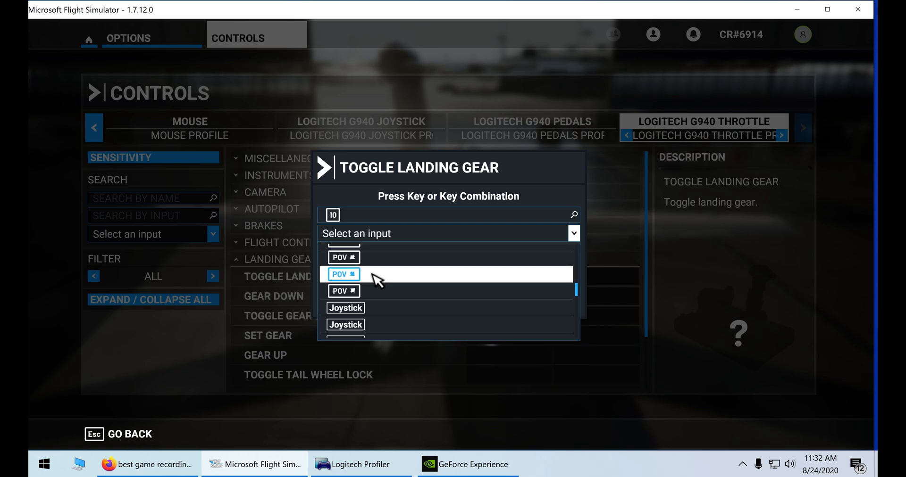
mouse_move(385, 279)
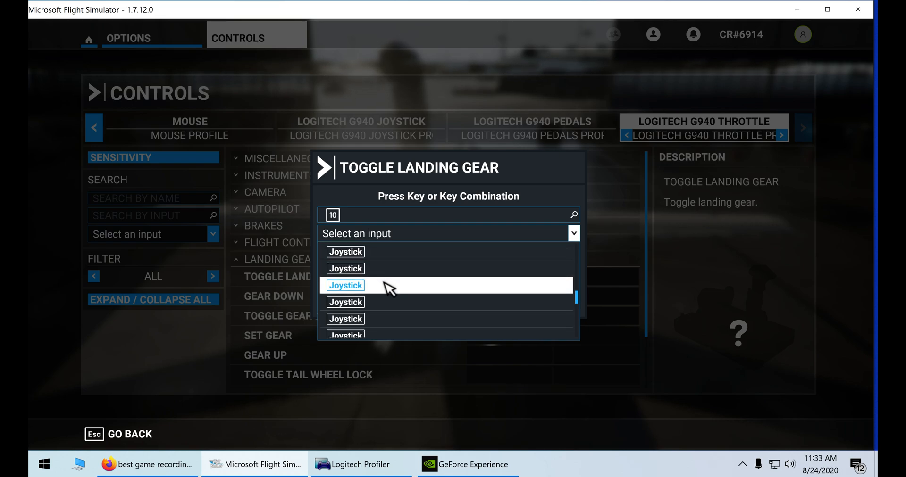
scroll(down, 3)
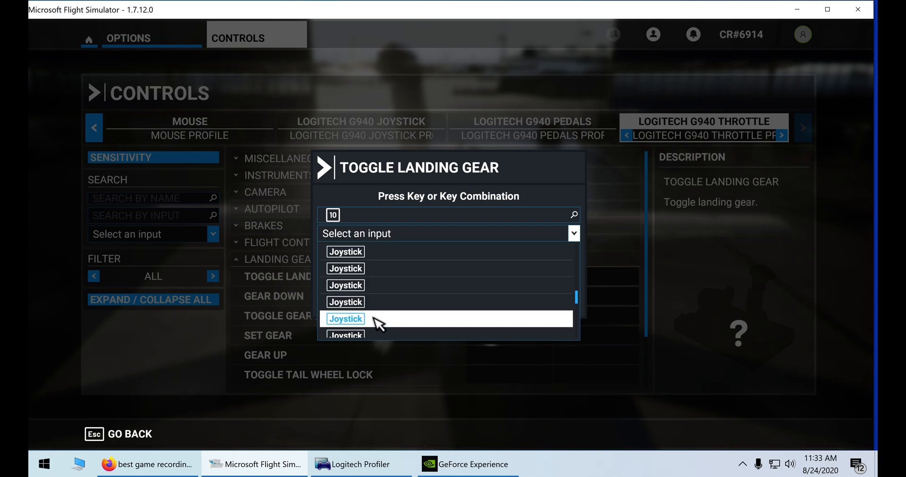
scroll(down, 3)
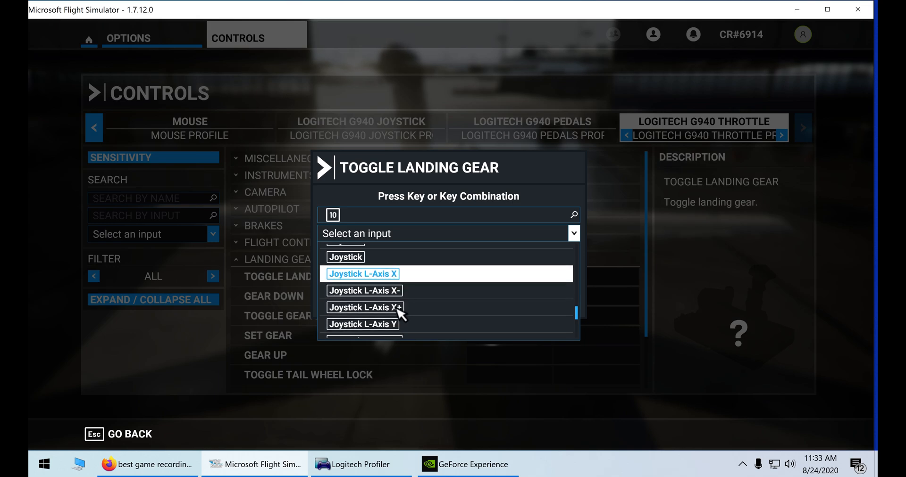
scroll(down, 3)
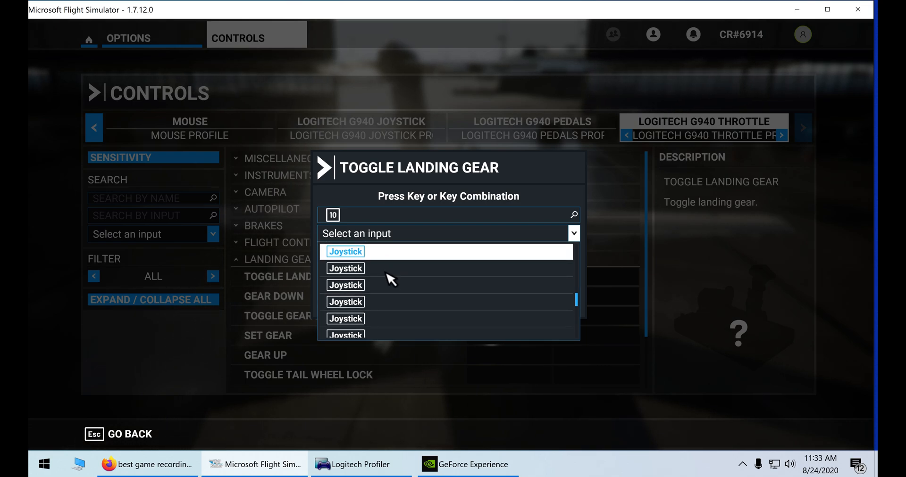
scroll(down, 3)
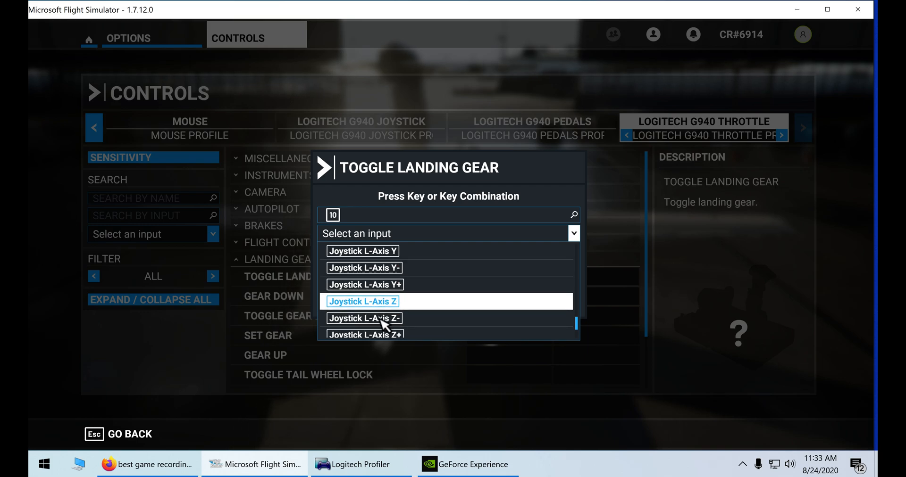
scroll(down, 3)
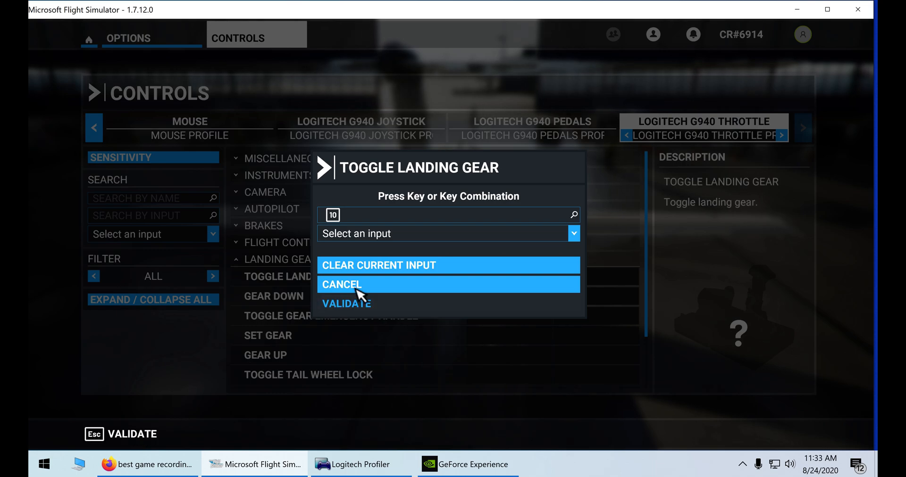
click(341, 285)
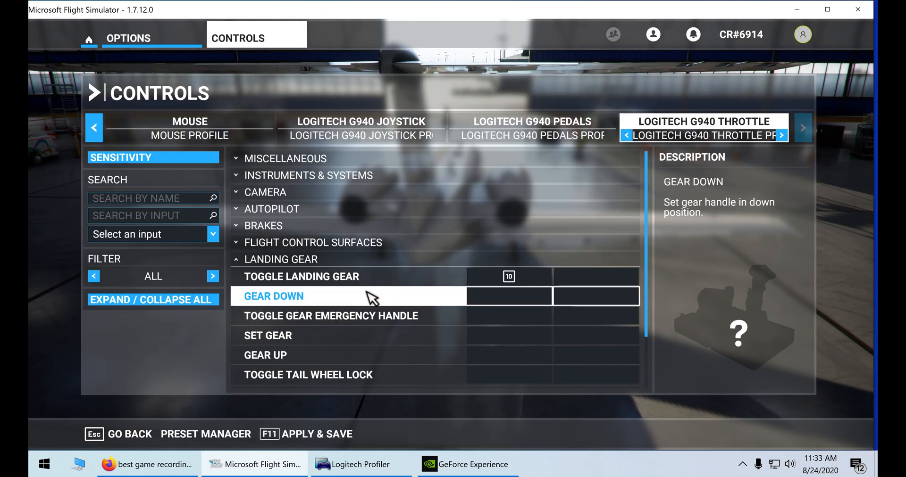